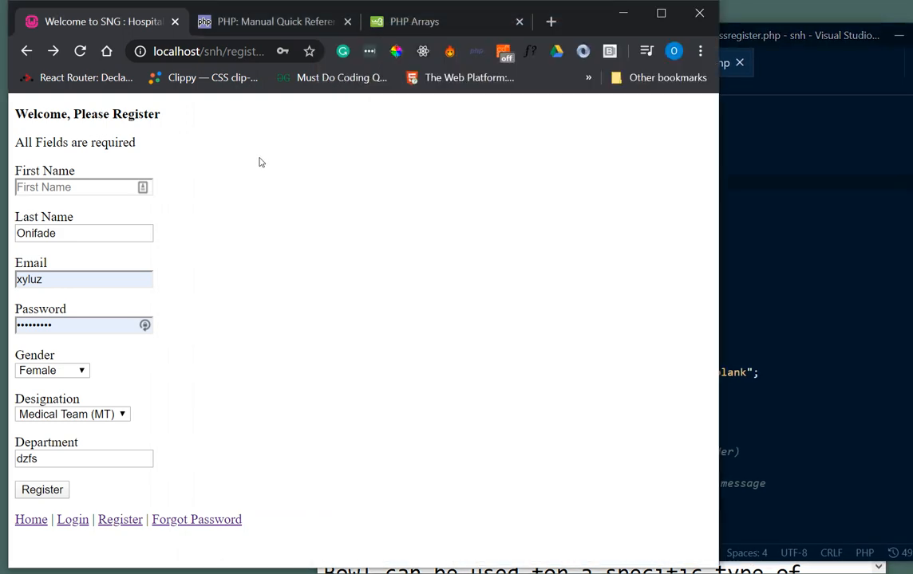
{"action": "mouse_move", "coordinate": [275, 178]}
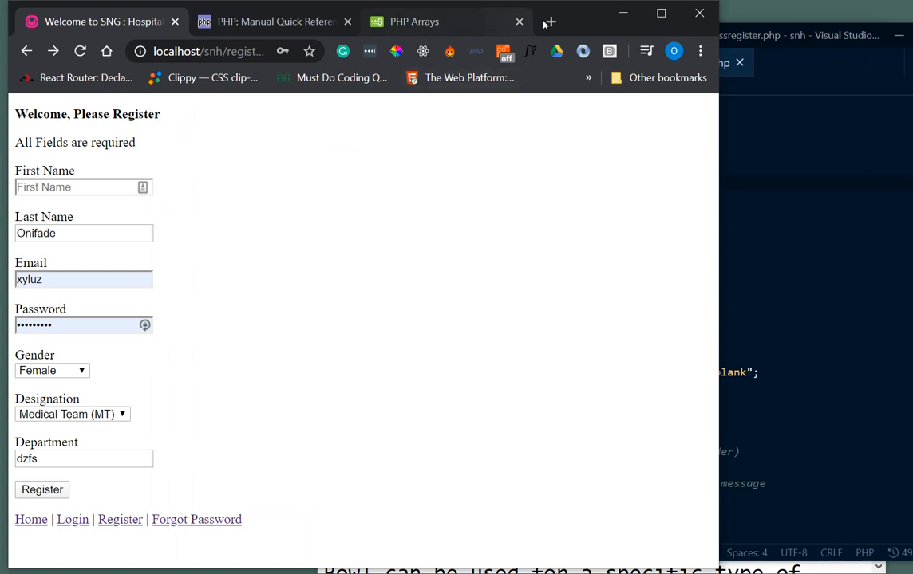
- Open the github.com/xyluz profile page in a new Chrome tab
{"action": "left_click", "coordinate": [547, 22]}
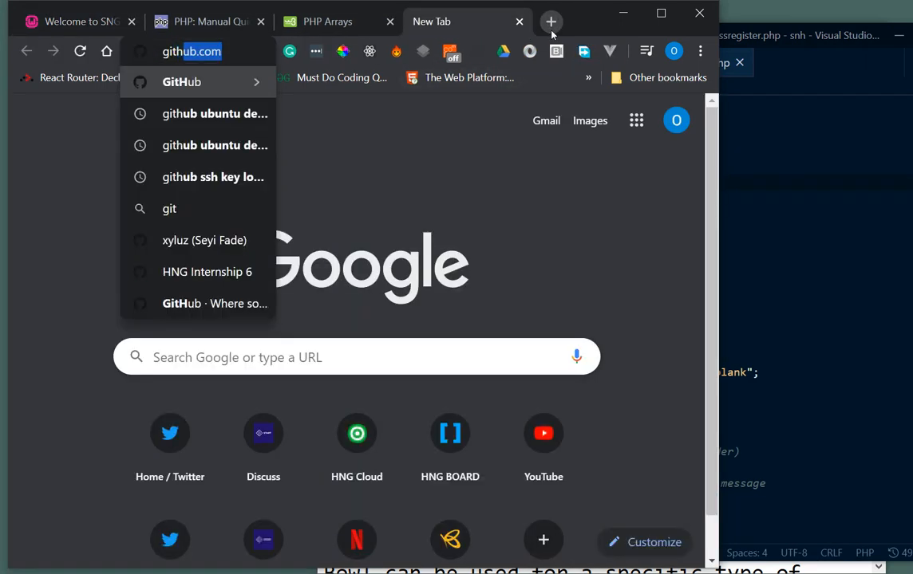
{"action": "type", "text": "/xyluz/"}
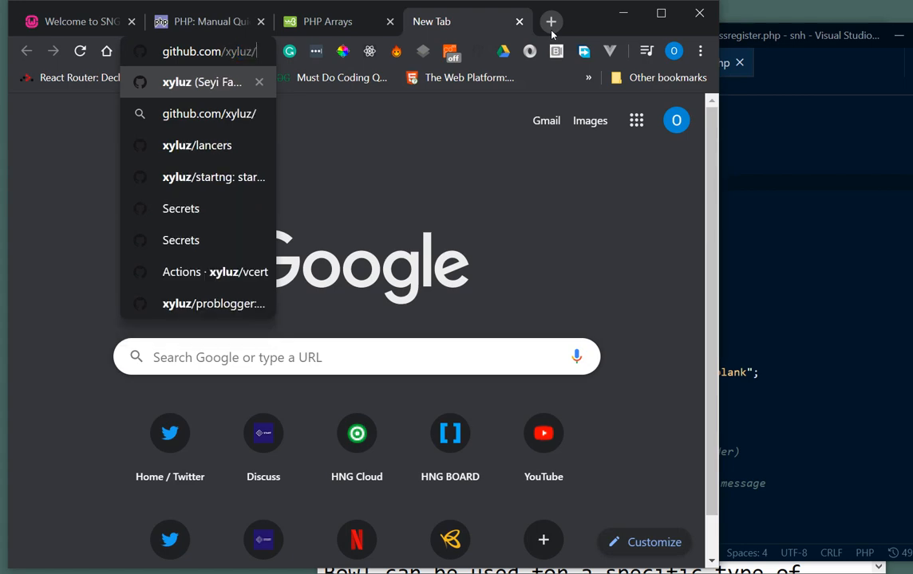
{"action": "left_click", "coordinate": [201, 81]}
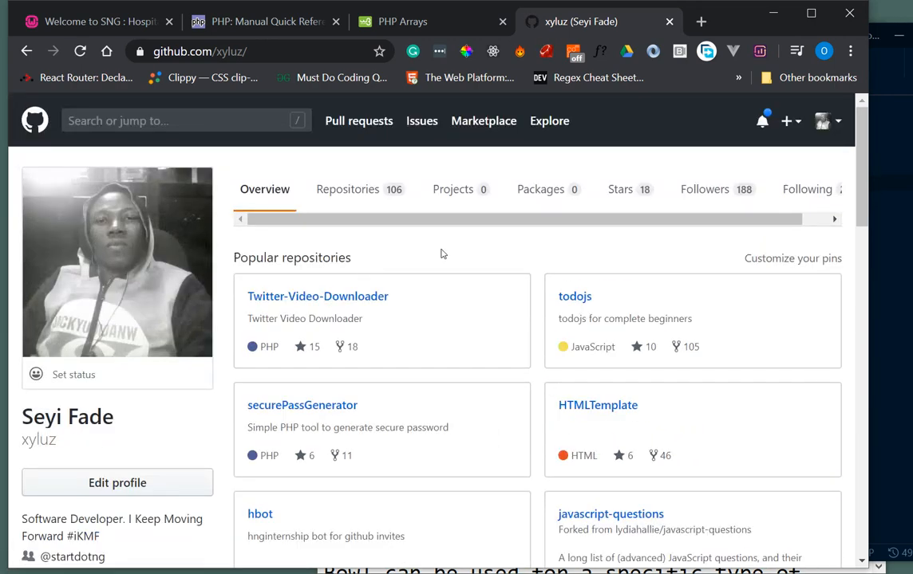
- Start a new repository from the + menu and name it snh
{"action": "left_click", "coordinate": [787, 122]}
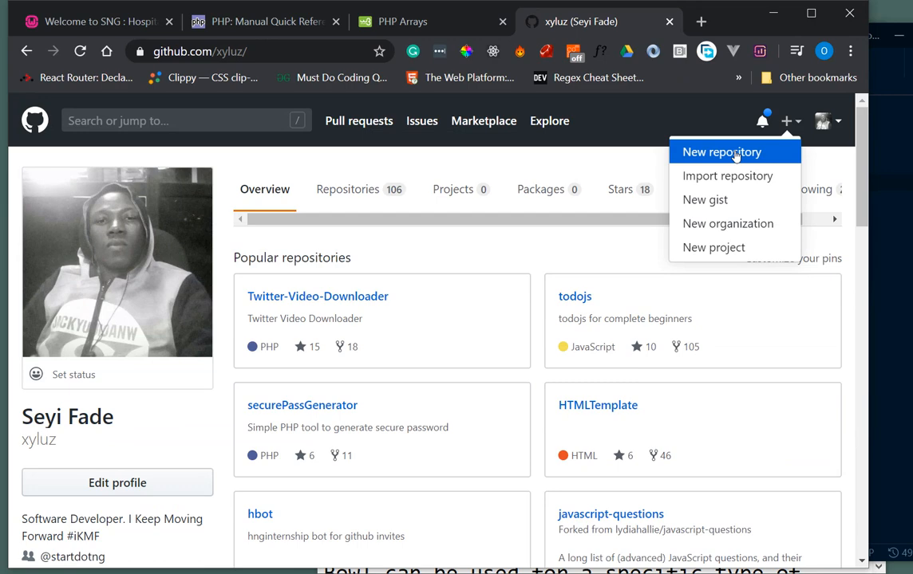
{"action": "left_click", "coordinate": [721, 151]}
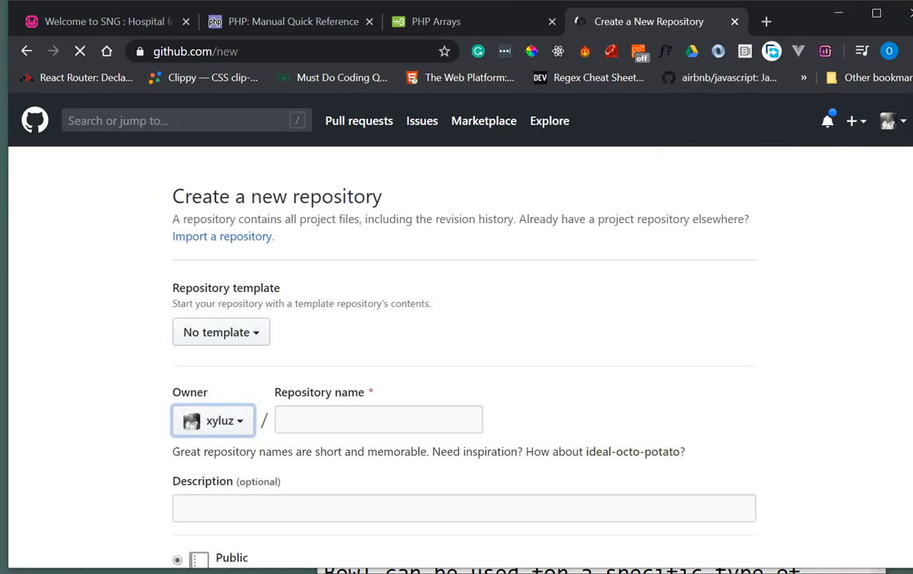
{"action": "scroll", "scroll_direction": "down", "scroll_amount": 3}
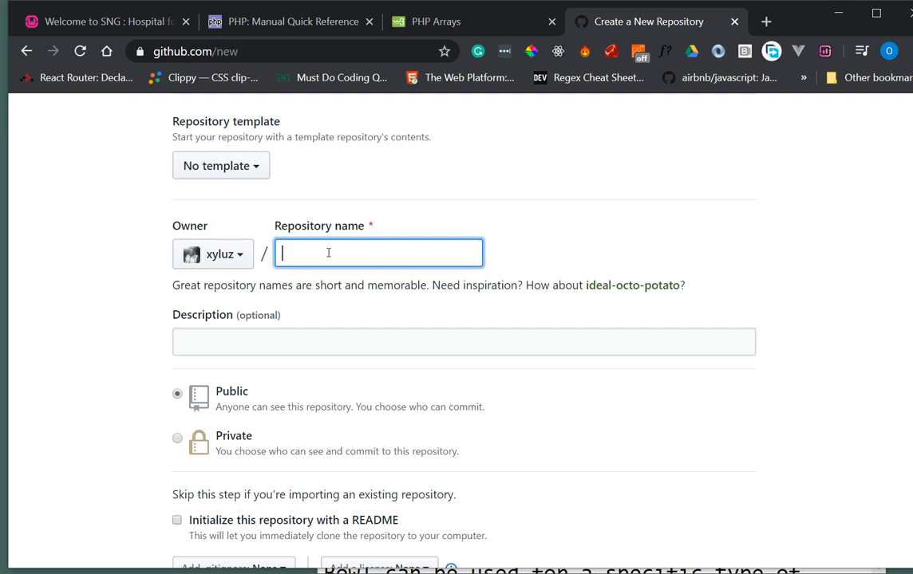
{"action": "type", "text": "snh"}
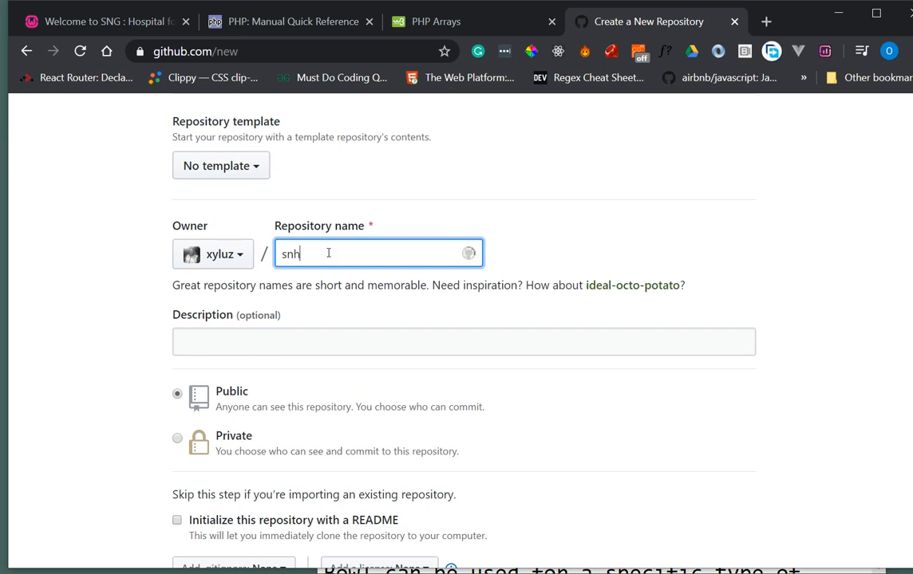
{"action": "scroll", "scroll_direction": "down", "scroll_amount": 3}
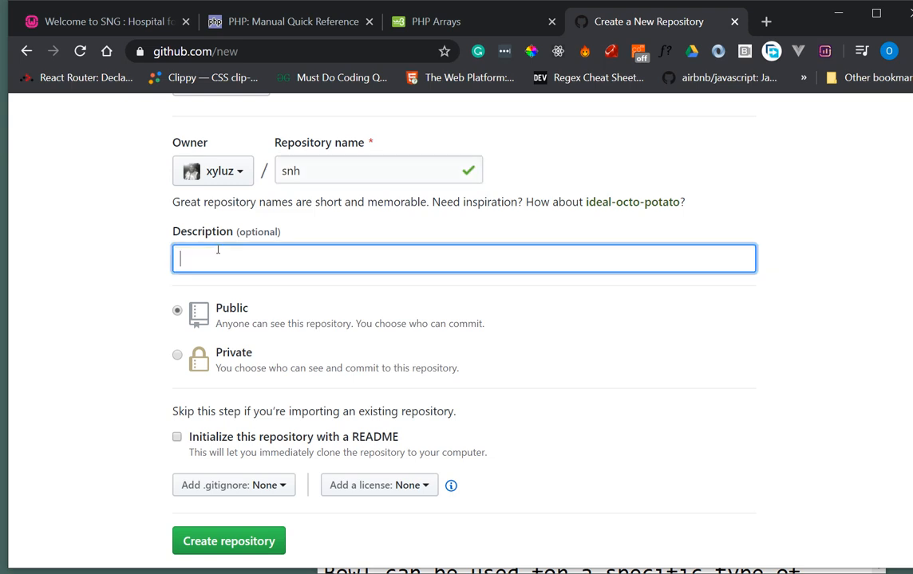
- Describe it as 'Start.NG Hospital PHP tutorials' and leave the license unset
{"action": "type", "text": "Start.NG"}
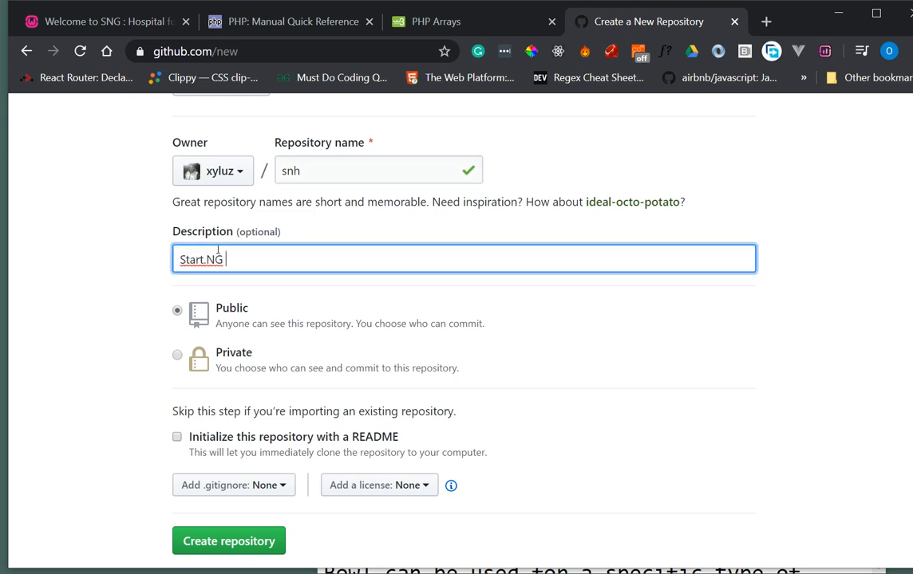
{"action": "type", "text": "Hospti"}
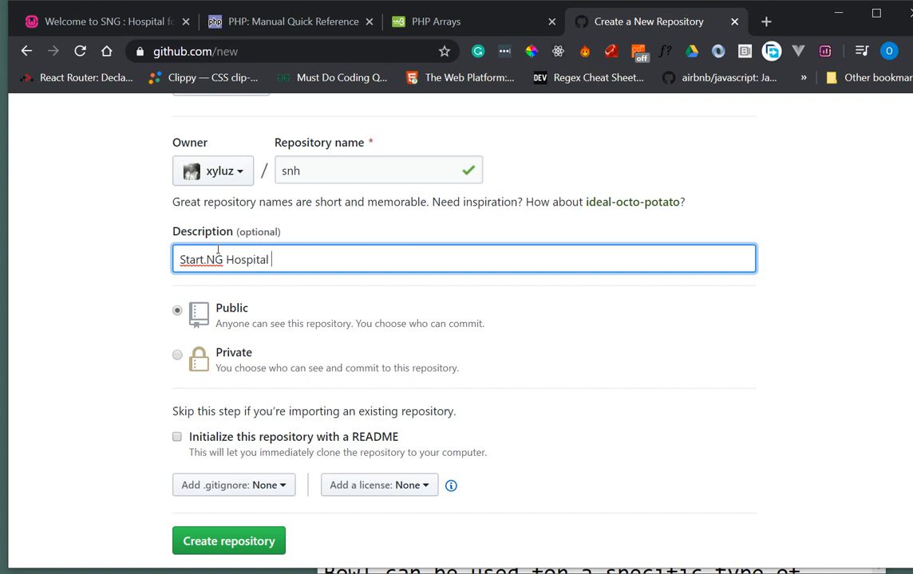
{"action": "type", "text": "PHP tuto"}
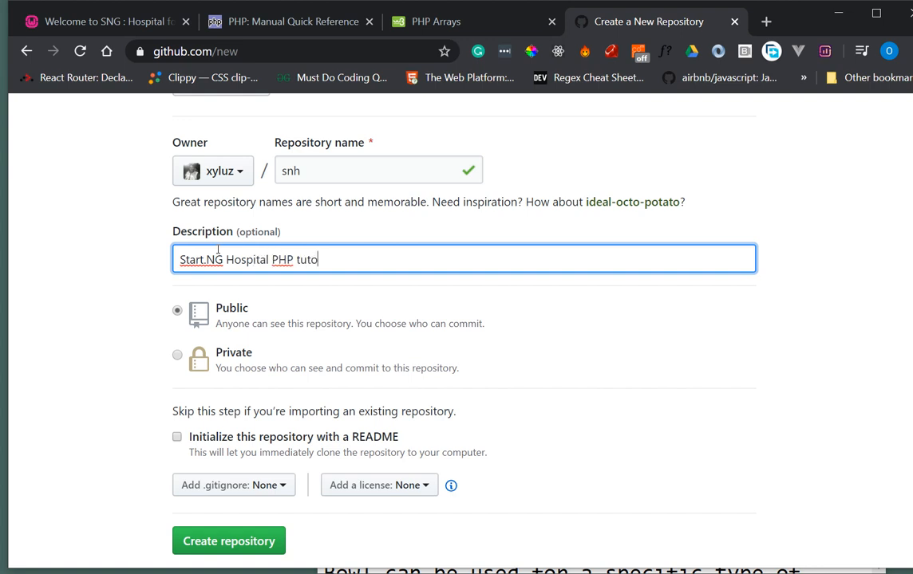
{"action": "type", "text": "rials"}
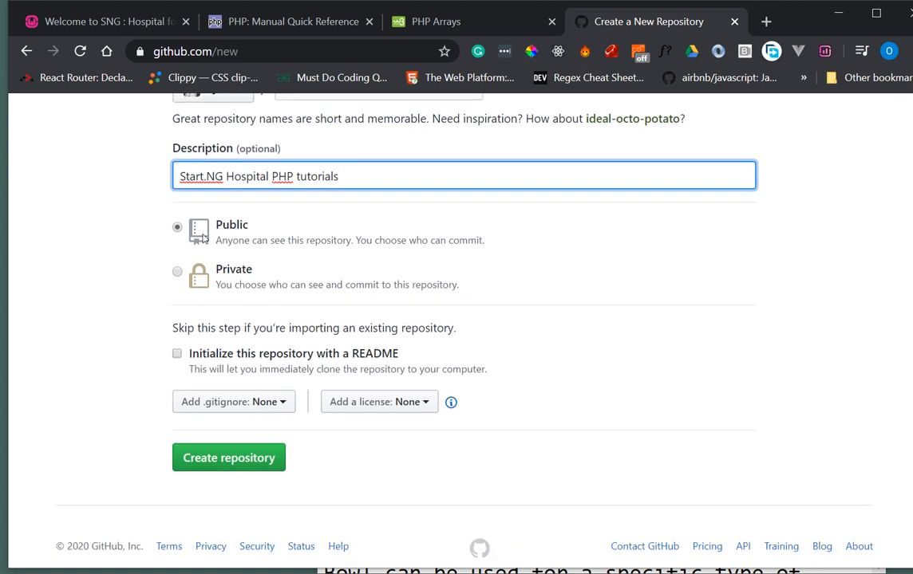
{"action": "mouse_move", "coordinate": [209, 297]}
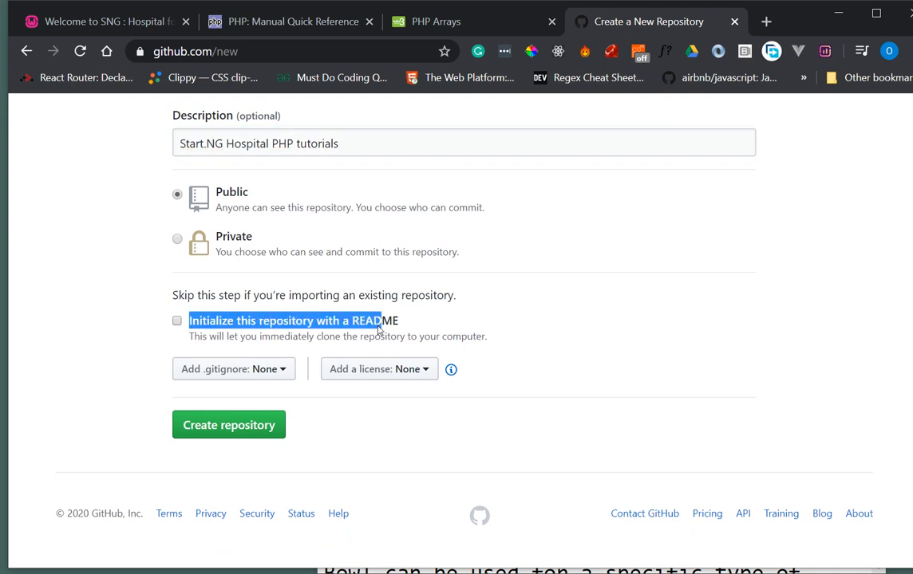
{"action": "mouse_move", "coordinate": [205, 418]}
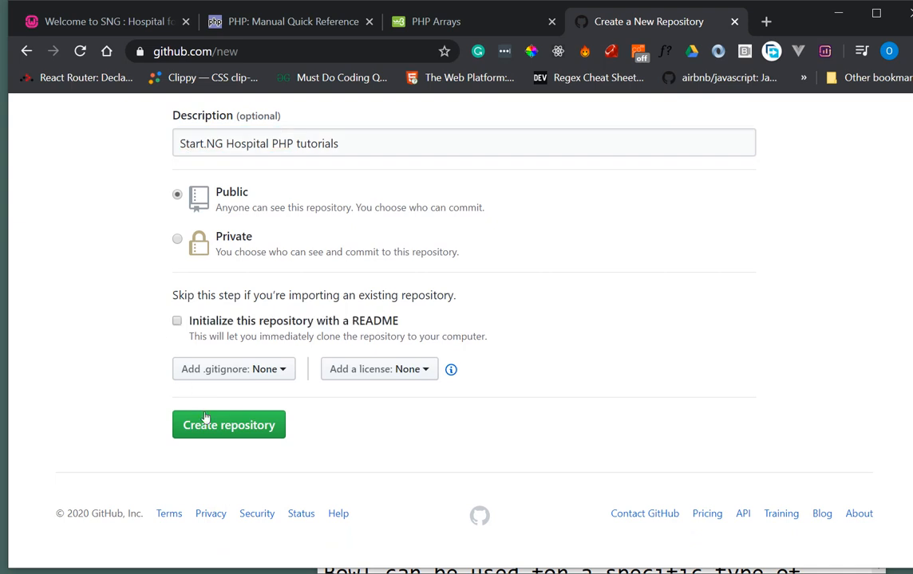
{"action": "left_click", "coordinate": [380, 370]}
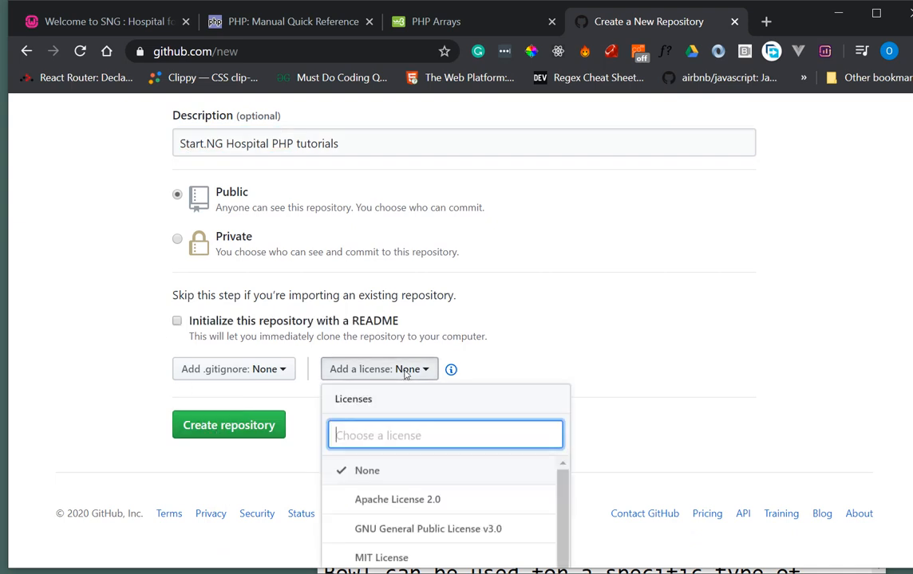
{"action": "left_click", "coordinate": [230, 425]}
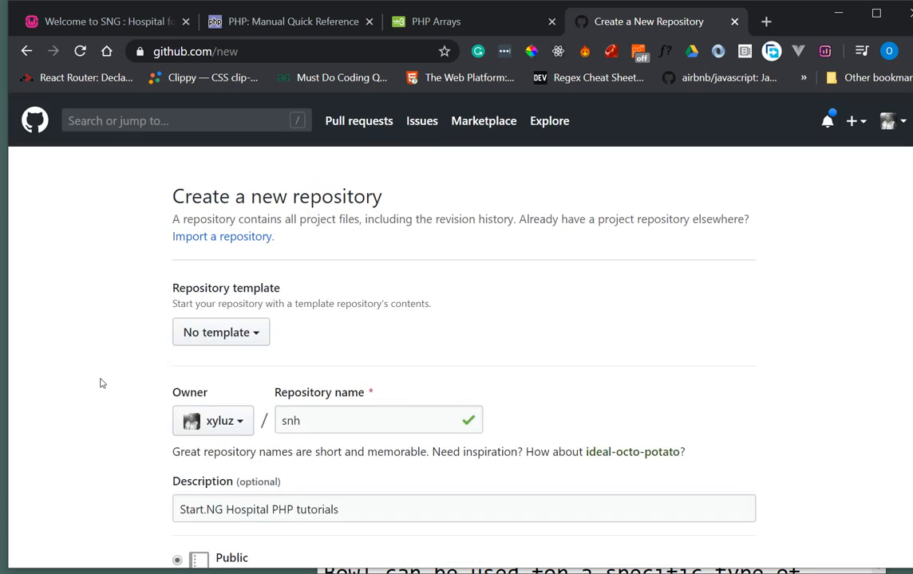
- Create the snh repository and highlight its push-an-existing-repository command-line instructions
{"action": "left_click", "coordinate": [238, 424]}
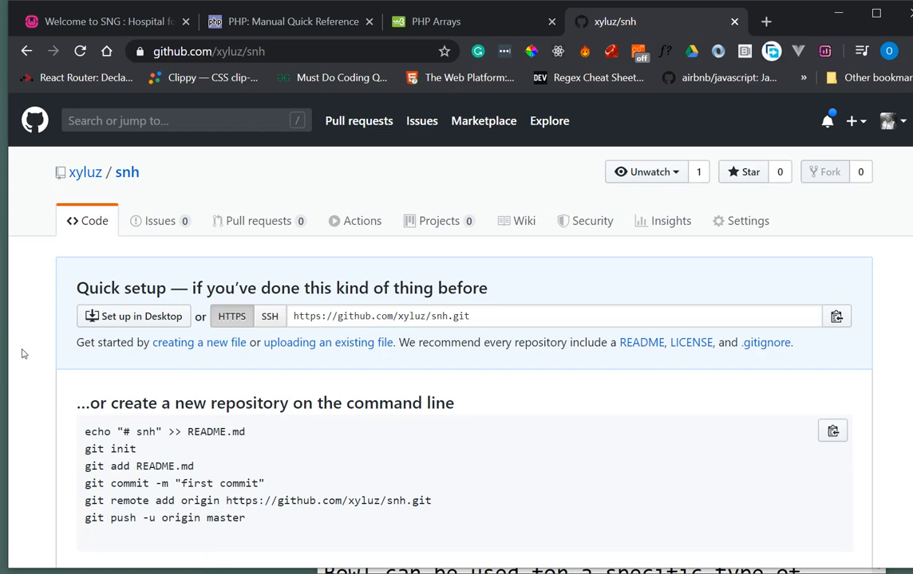
{"action": "scroll", "scroll_direction": "down", "scroll_amount": 3}
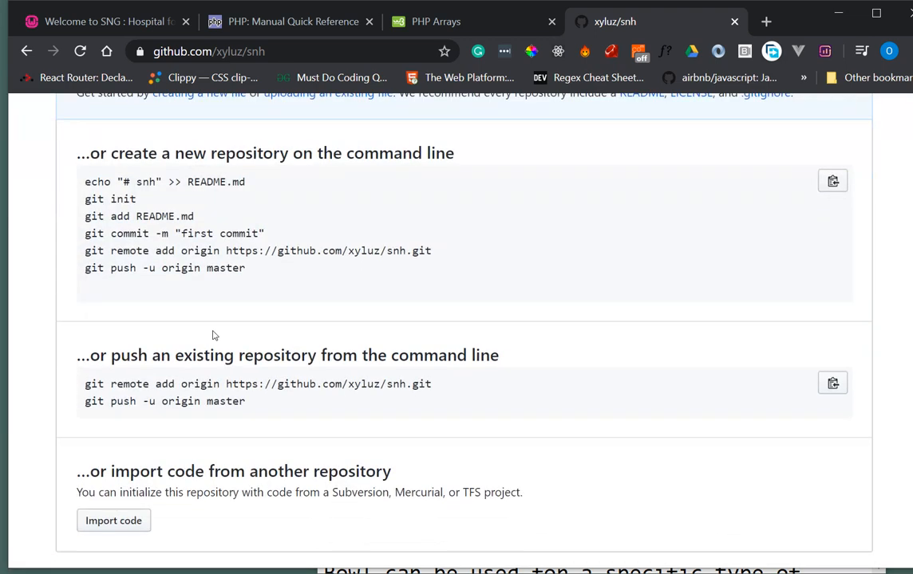
{"action": "scroll", "scroll_direction": "up", "scroll_amount": 3}
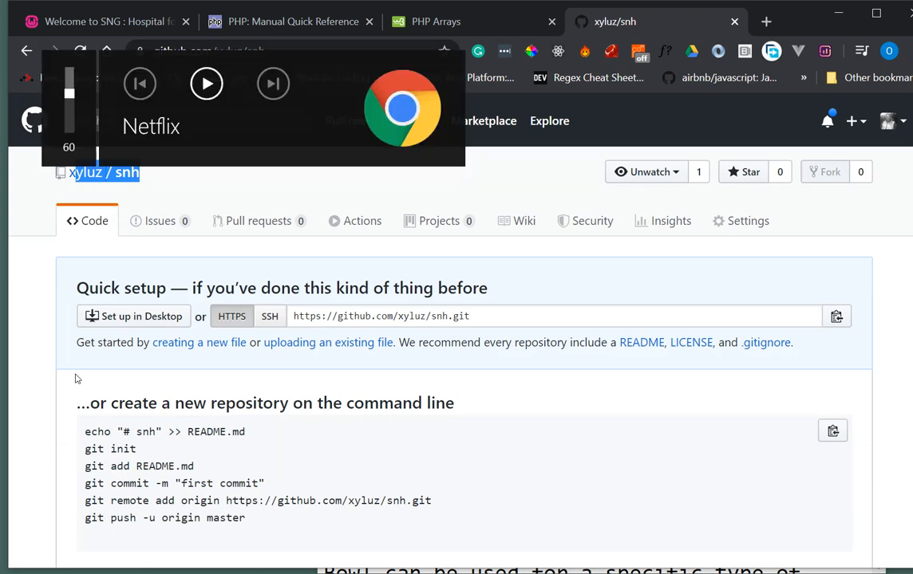
{"action": "scroll", "scroll_direction": "down", "scroll_amount": 3}
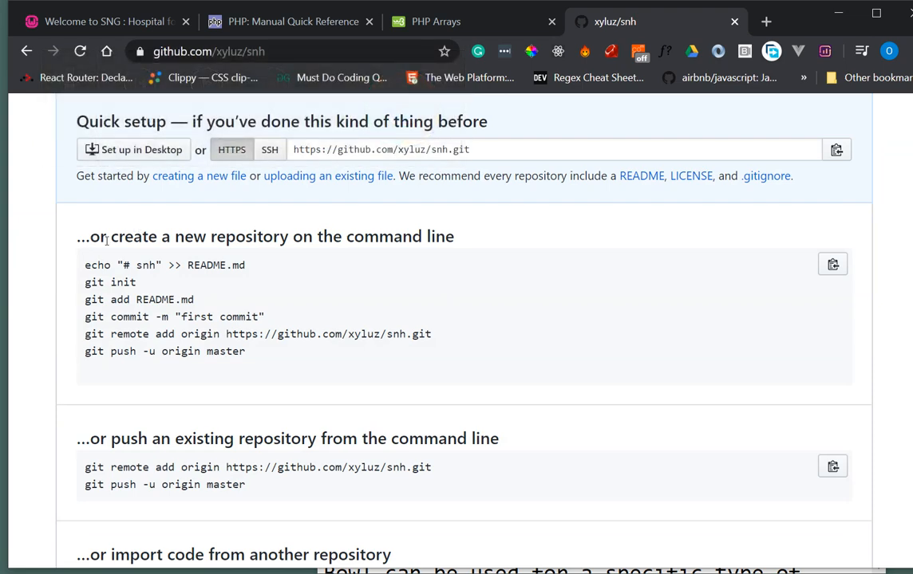
{"action": "left_click_drag", "start_coordinate": [111, 237], "coordinate": [455, 236]}
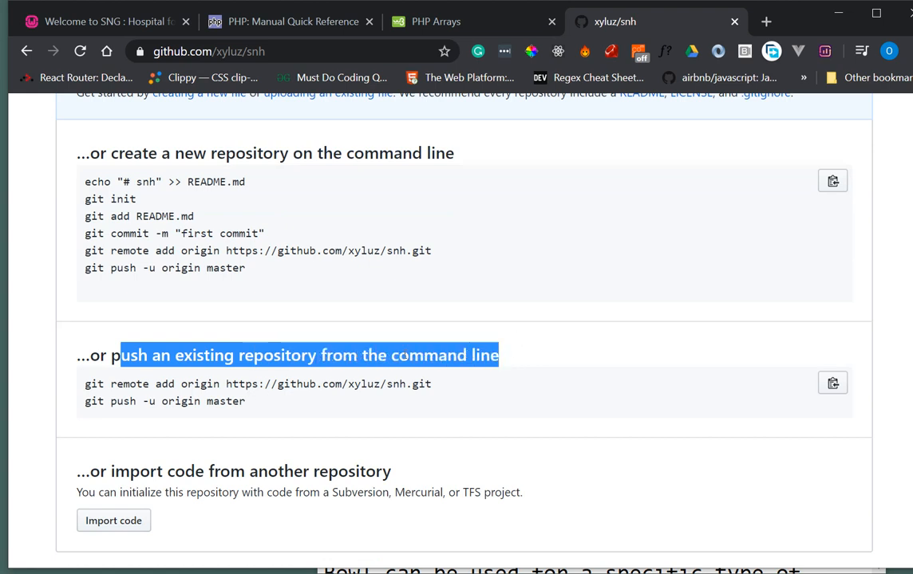
{"action": "left_click", "coordinate": [148, 195]}
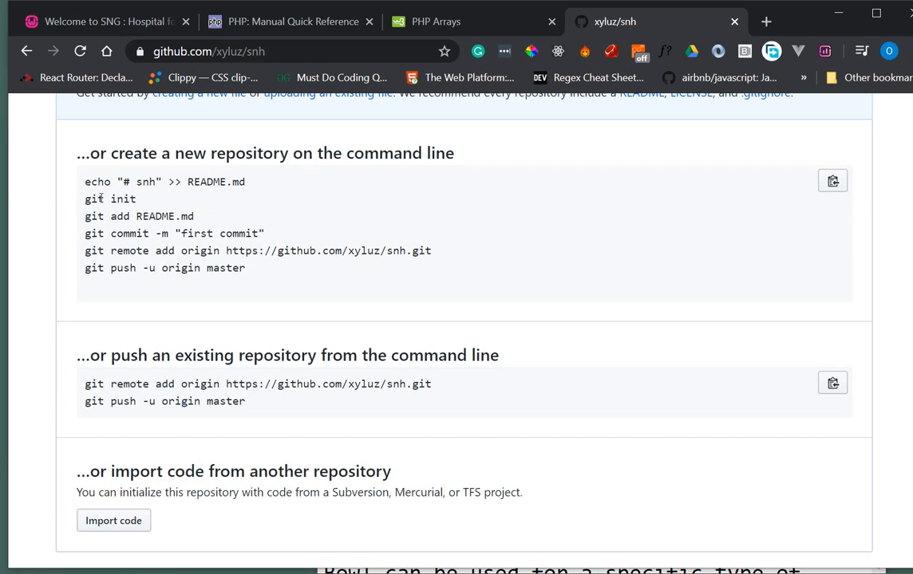
{"action": "left_click_drag", "start_coordinate": [84, 182], "coordinate": [246, 268]}
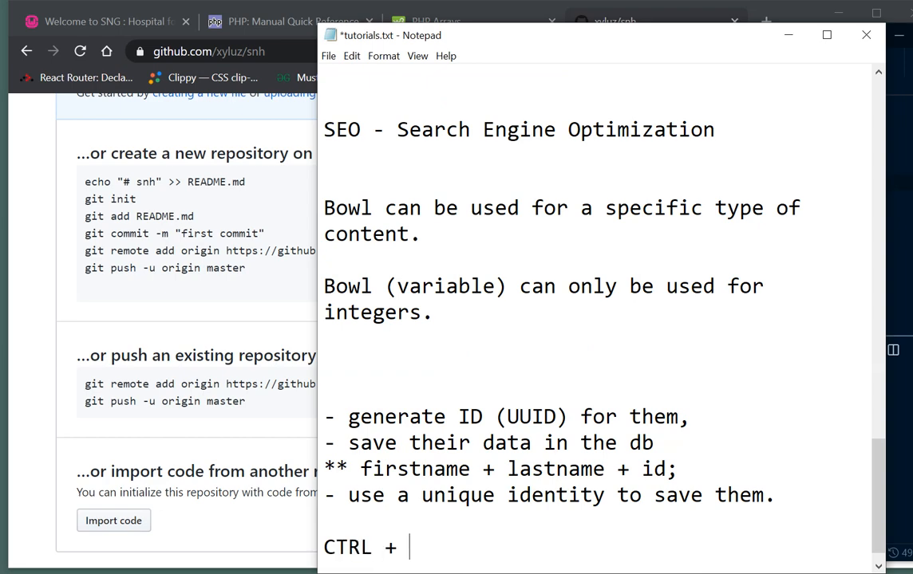
- Run git init in the VS Code terminal to initialise the snh folder as a repository
{"action": "type", "text": "`"}
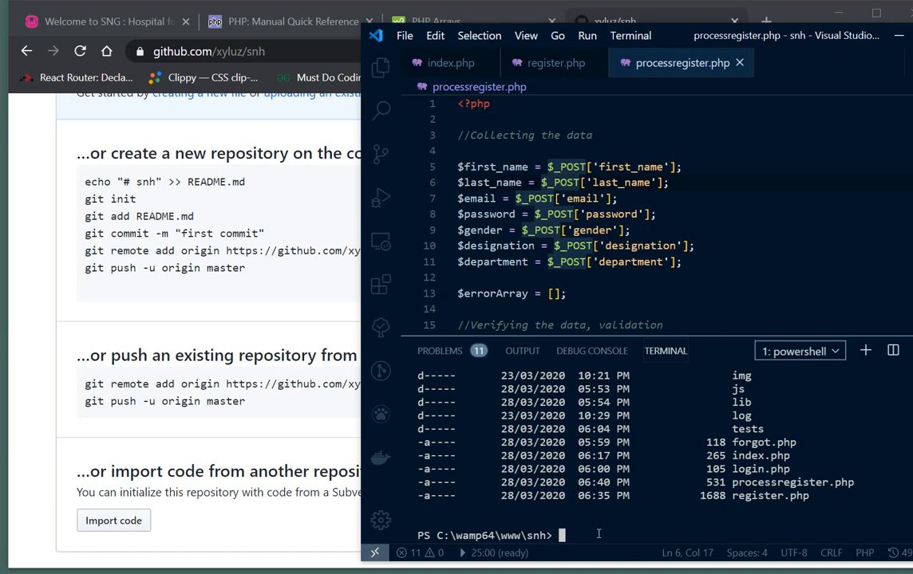
{"action": "mouse_move", "coordinate": [96, 217]}
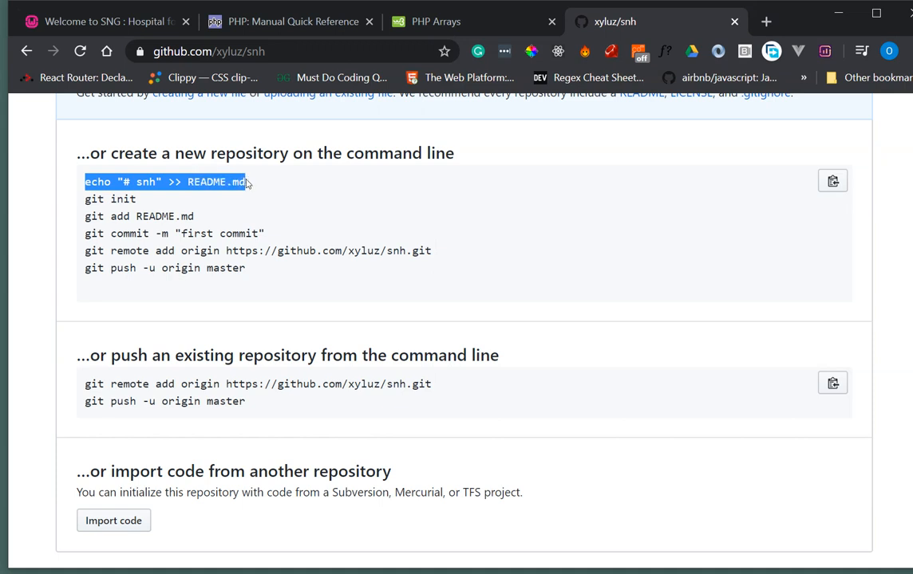
{"action": "left_click", "coordinate": [83, 198]}
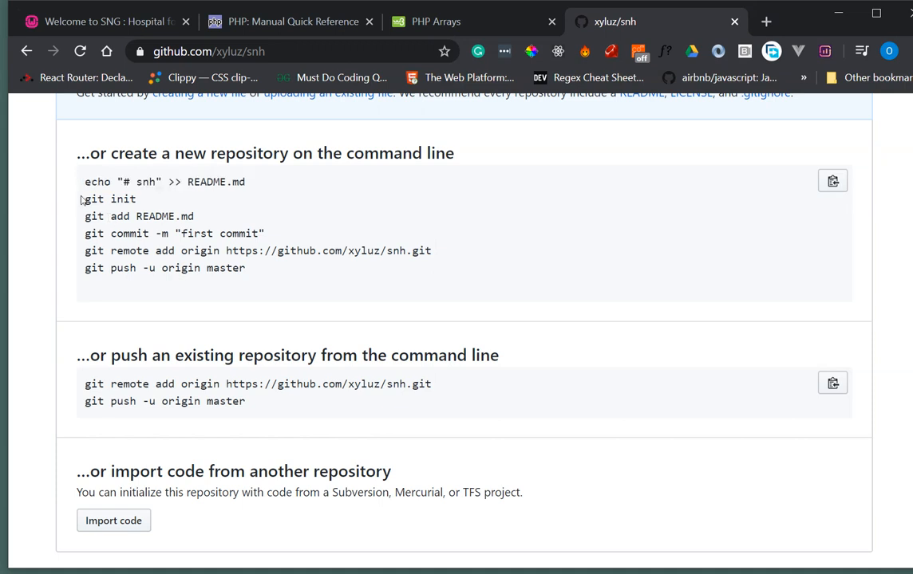
{"action": "double_click", "coordinate": [108, 198]}
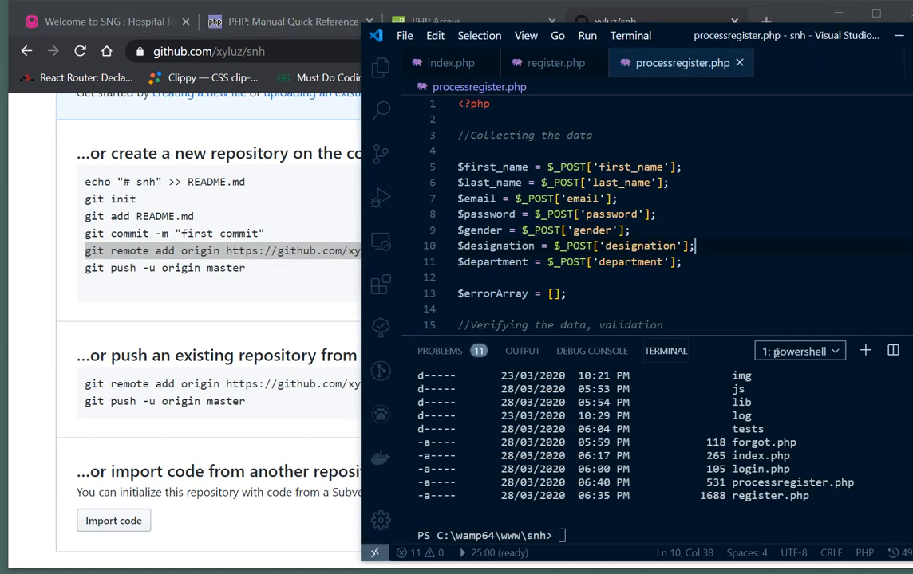
{"action": "type", "text": "git init"}
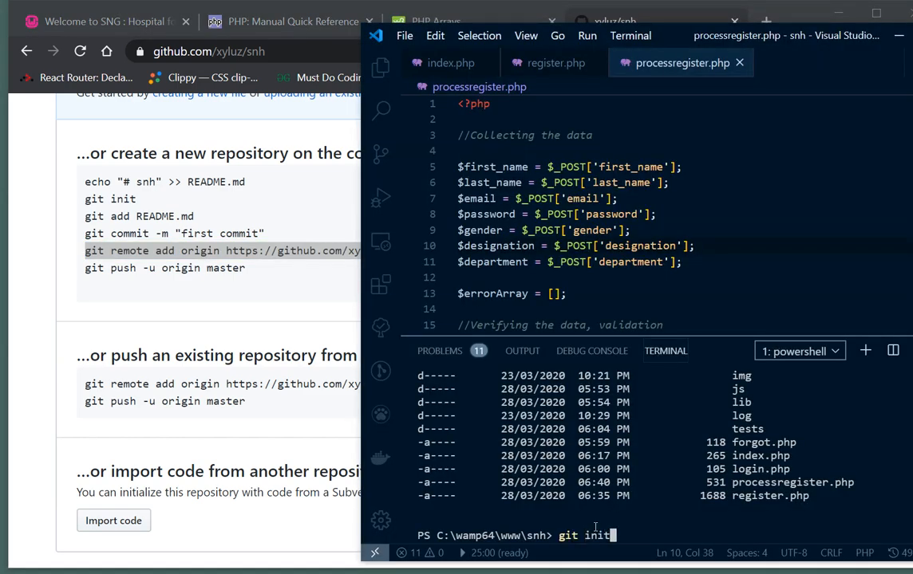
{"action": "key", "text": "Enter"}
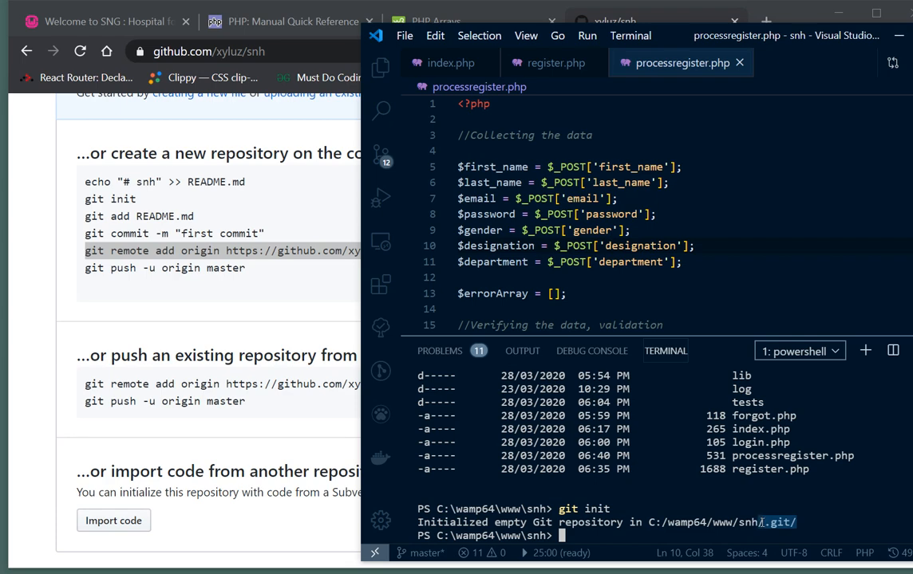
- Browse File Explorer to C:\wamp64\www\snh and show the project's files in VS Code
{"action": "left_click", "coordinate": [380, 67]}
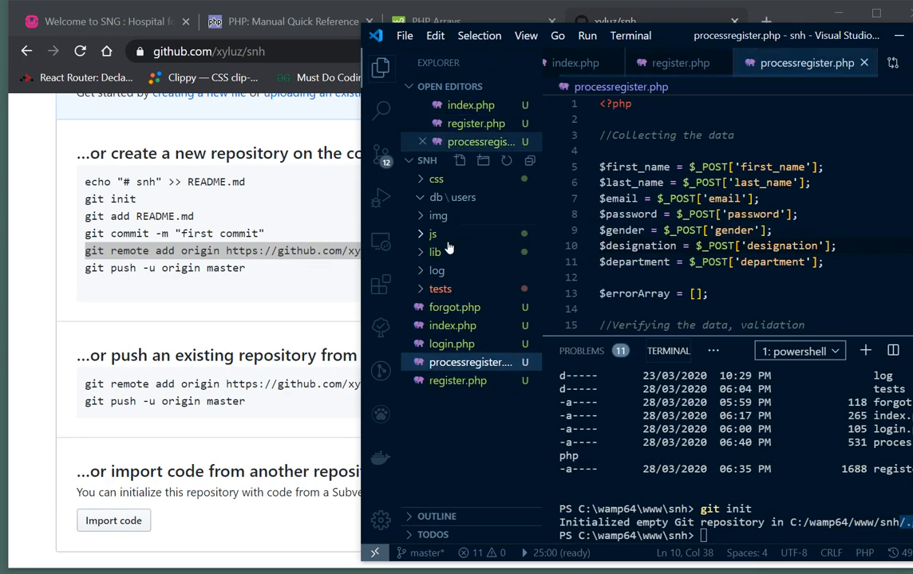
{"action": "mouse_move", "coordinate": [456, 204]}
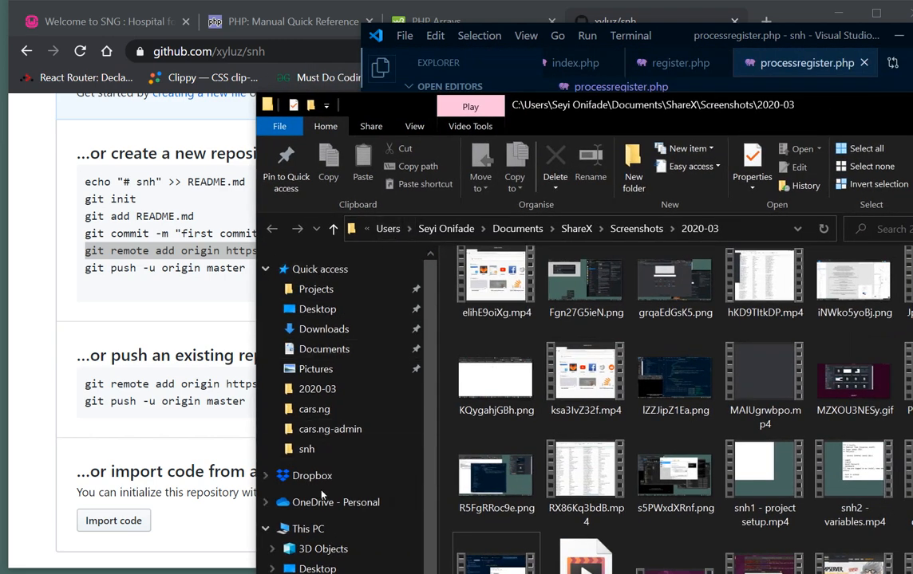
{"action": "scroll", "scroll_direction": "down", "scroll_amount": 3}
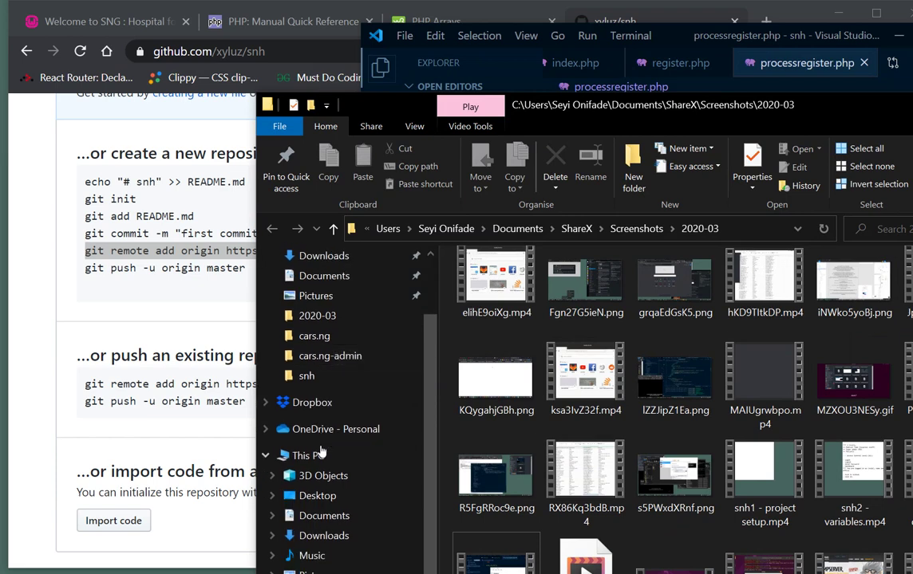
{"action": "left_click", "coordinate": [308, 455]}
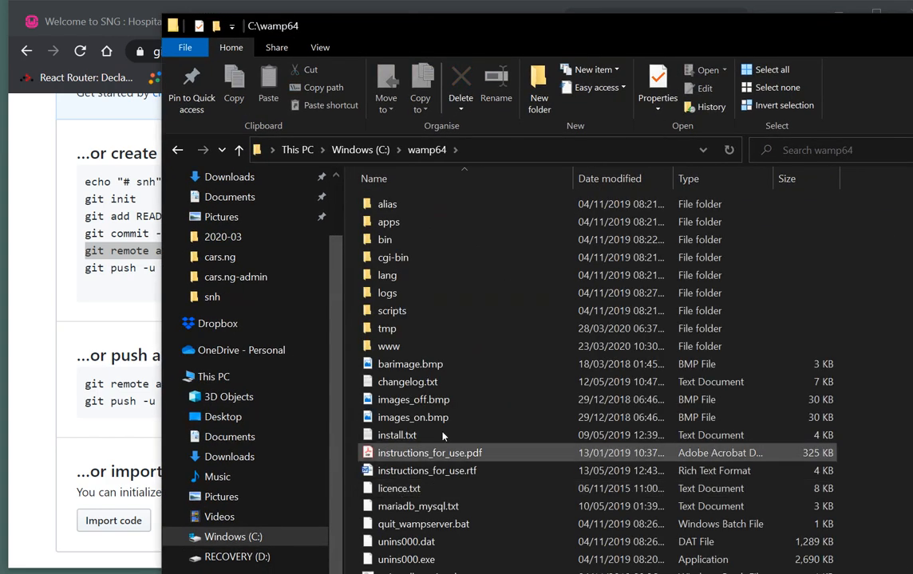
{"action": "double_click", "coordinate": [390, 346]}
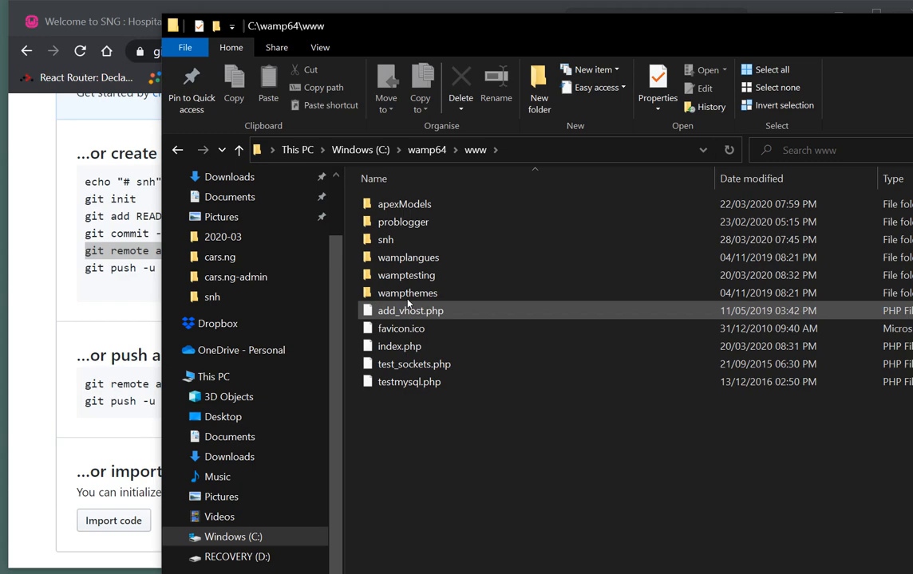
{"action": "double_click", "coordinate": [385, 239]}
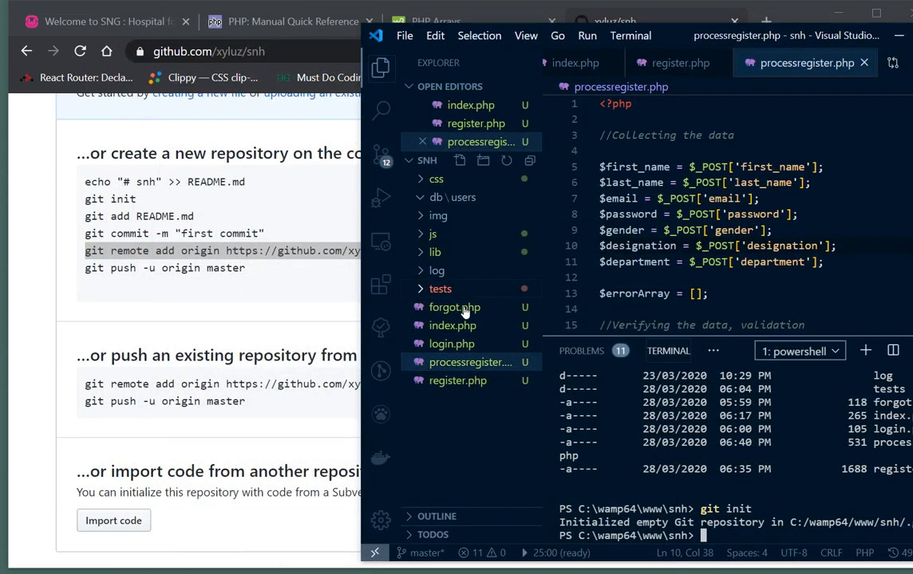
{"action": "mouse_move", "coordinate": [457, 348]}
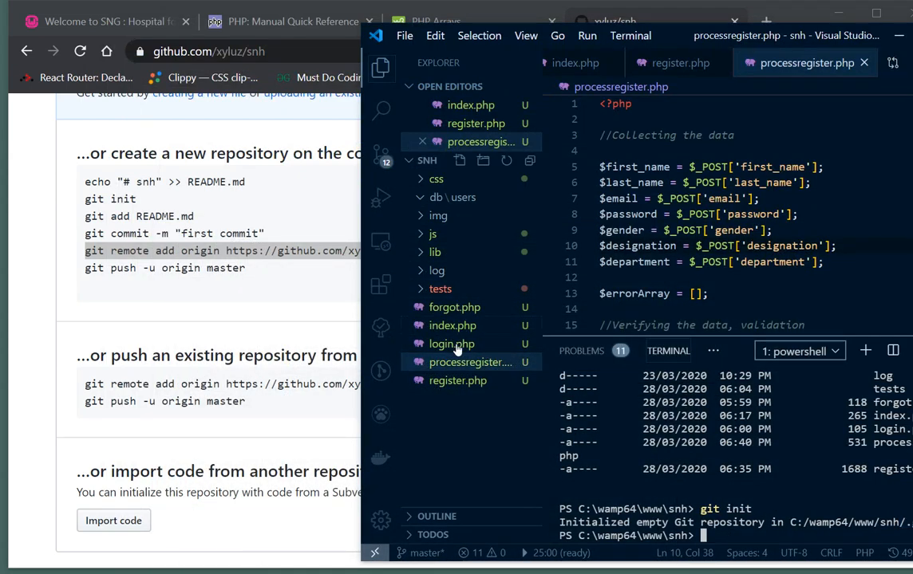
{"action": "mouse_move", "coordinate": [458, 363]}
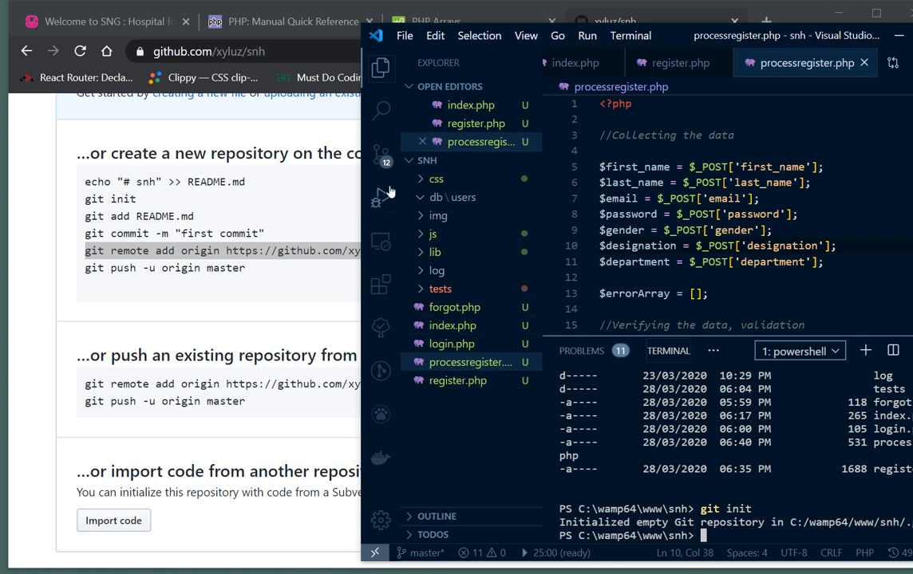
{"action": "mouse_move", "coordinate": [455, 306]}
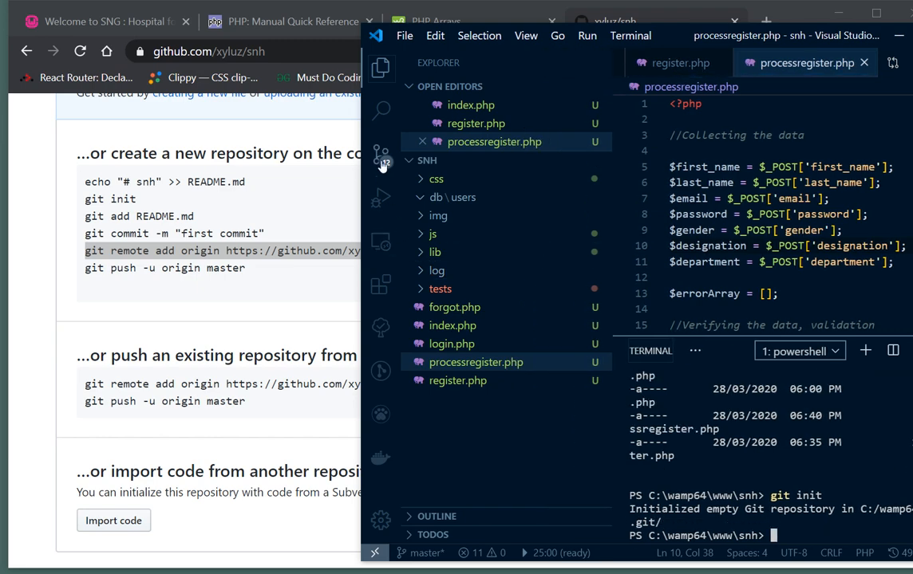
{"action": "mouse_move", "coordinate": [380, 154]}
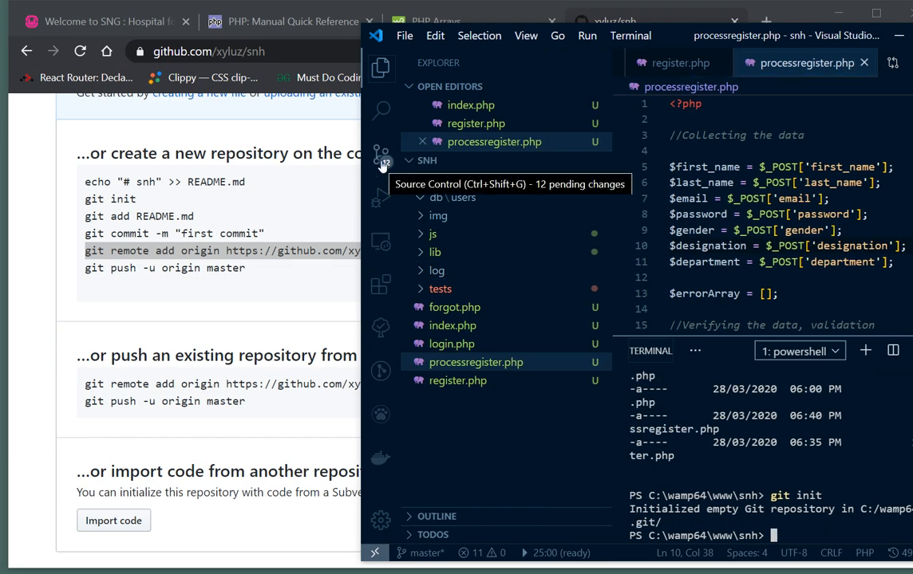
- Review the 12 pending changes in Source Control and return to the file list
{"action": "left_click", "coordinate": [380, 153]}
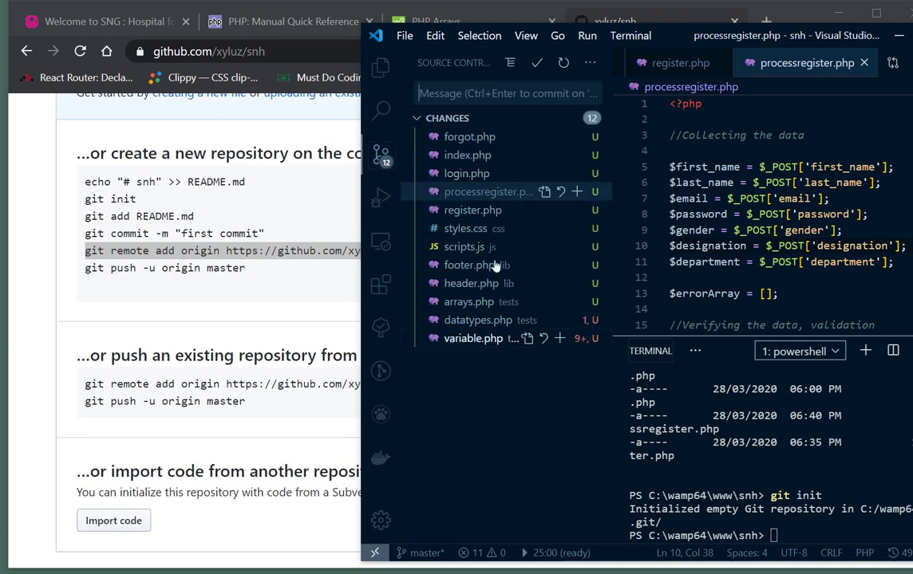
{"action": "mouse_move", "coordinate": [478, 249]}
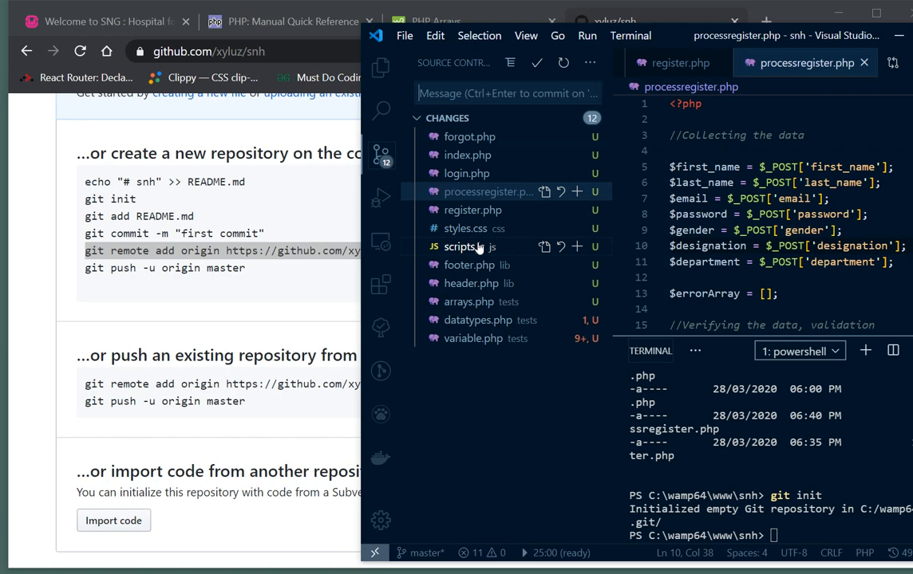
{"action": "left_click", "coordinate": [380, 67]}
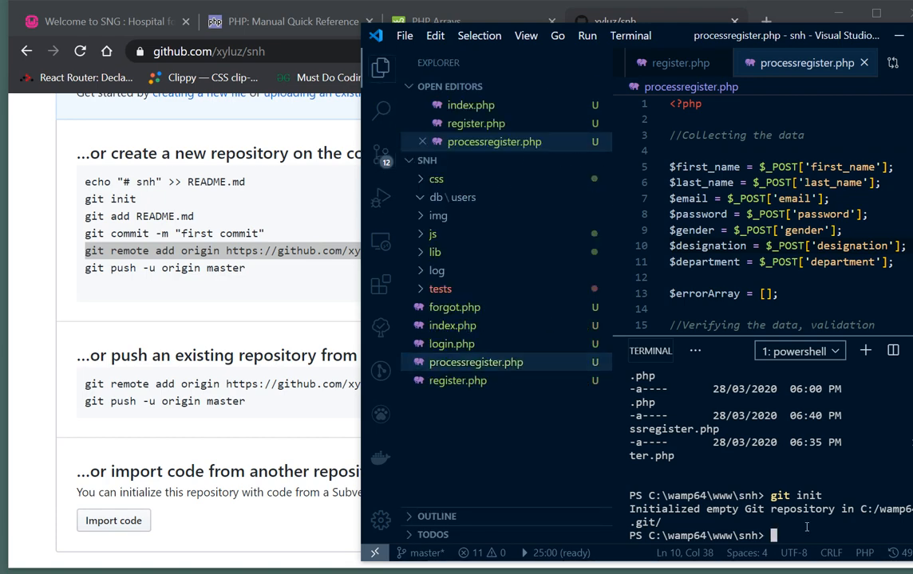
{"action": "mouse_move", "coordinate": [498, 241]}
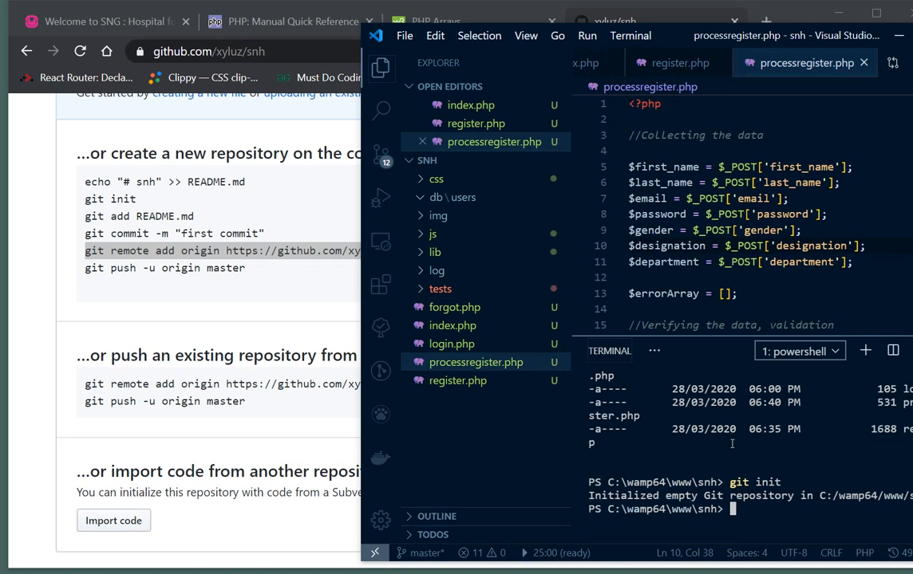
{"action": "mouse_move", "coordinate": [734, 449]}
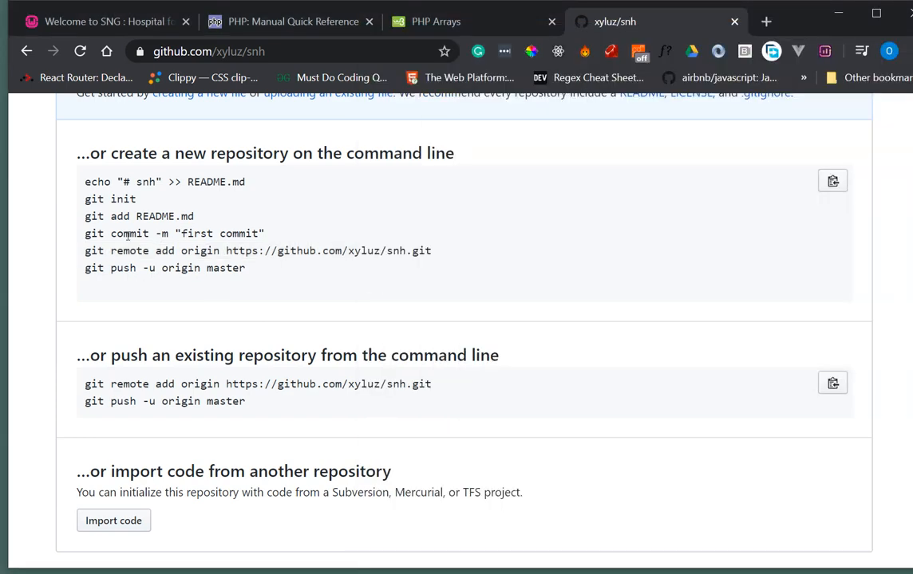
- Stage all project files with git add . and check them in Source Control, then begin git commit
{"action": "double_click", "coordinate": [108, 198]}
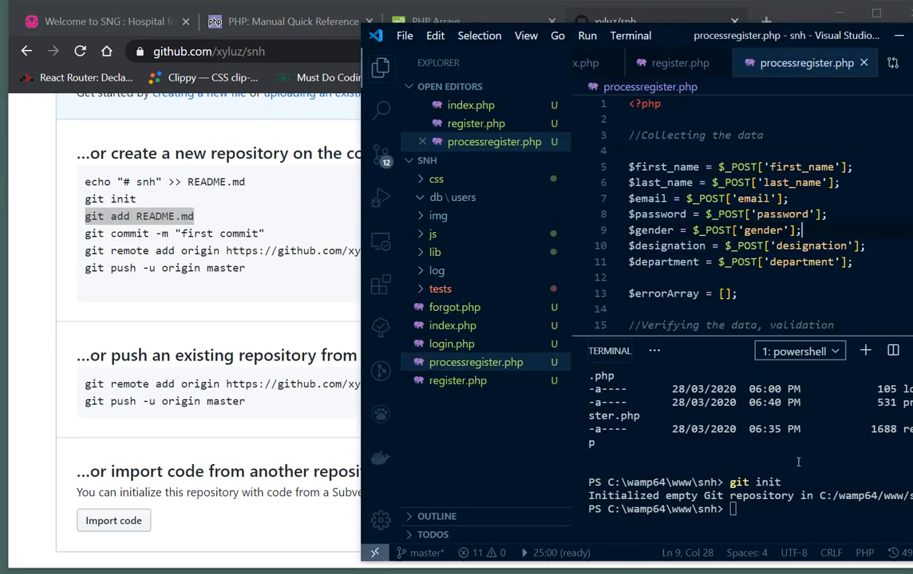
{"action": "type", "text": "git add"}
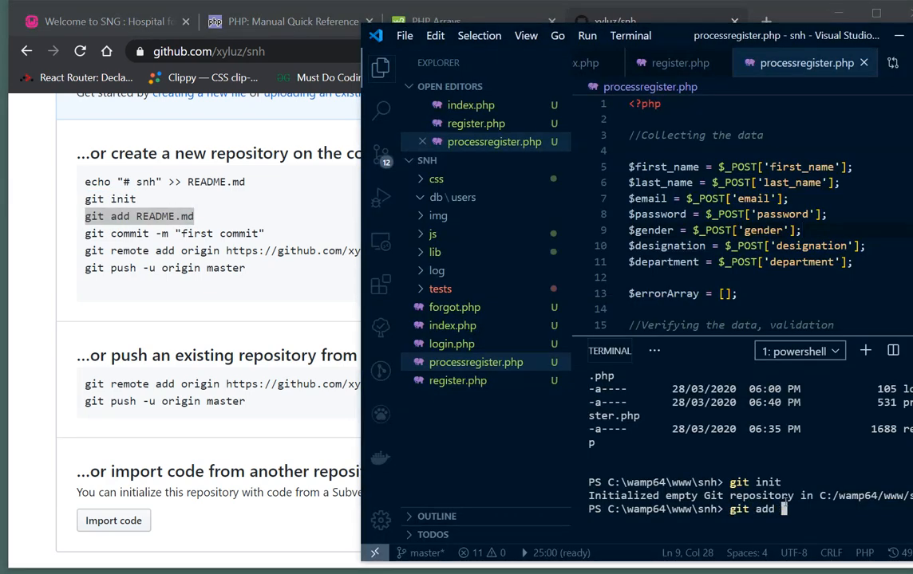
{"action": "type", "text": "."}
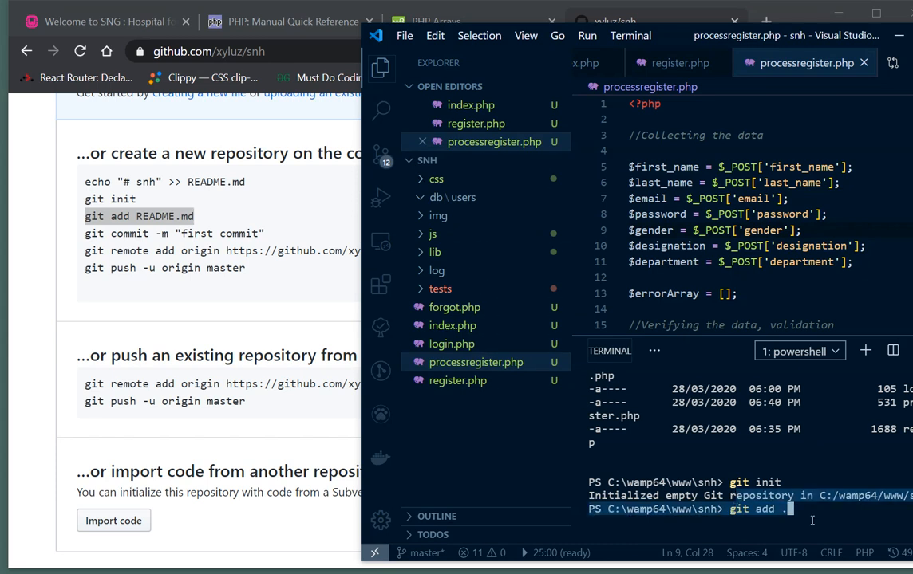
{"action": "key", "text": "Enter"}
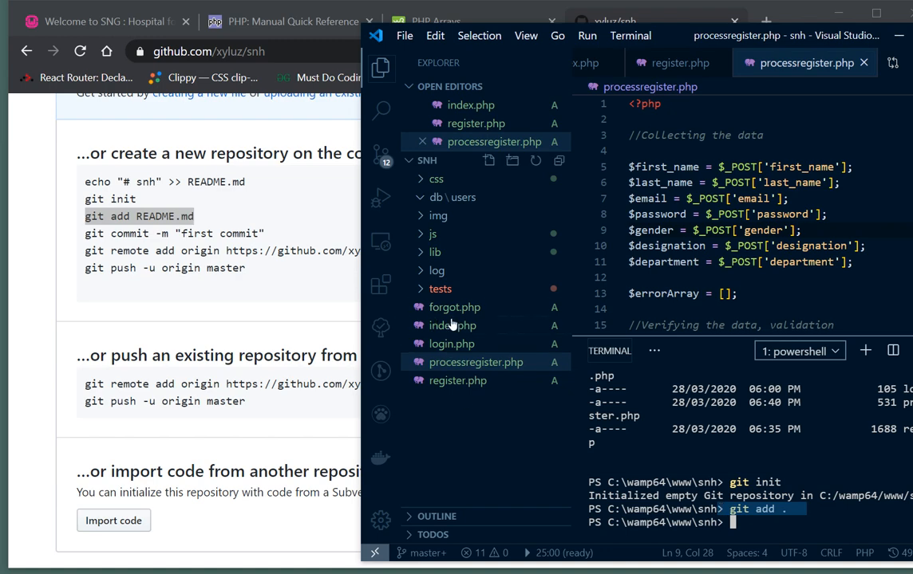
{"action": "mouse_move", "coordinate": [451, 345]}
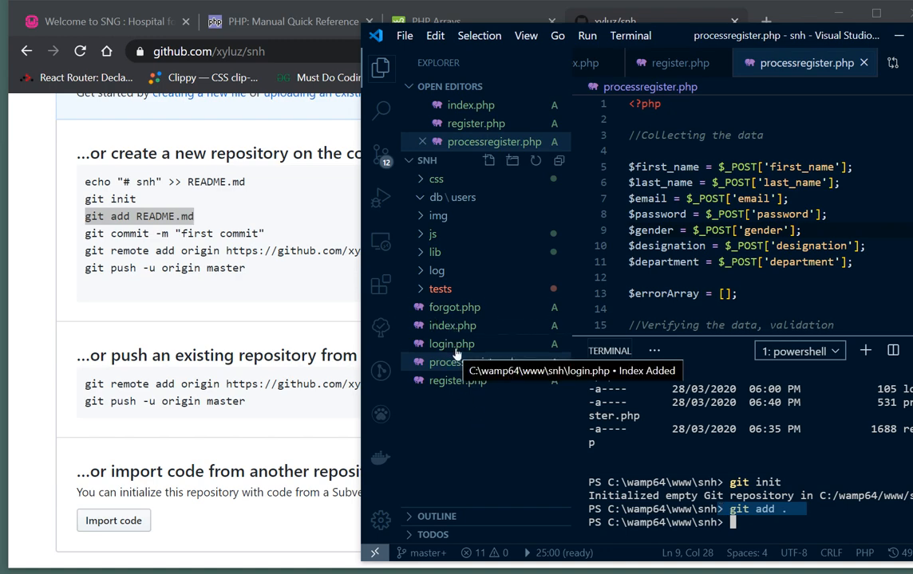
{"action": "left_click", "coordinate": [380, 155]}
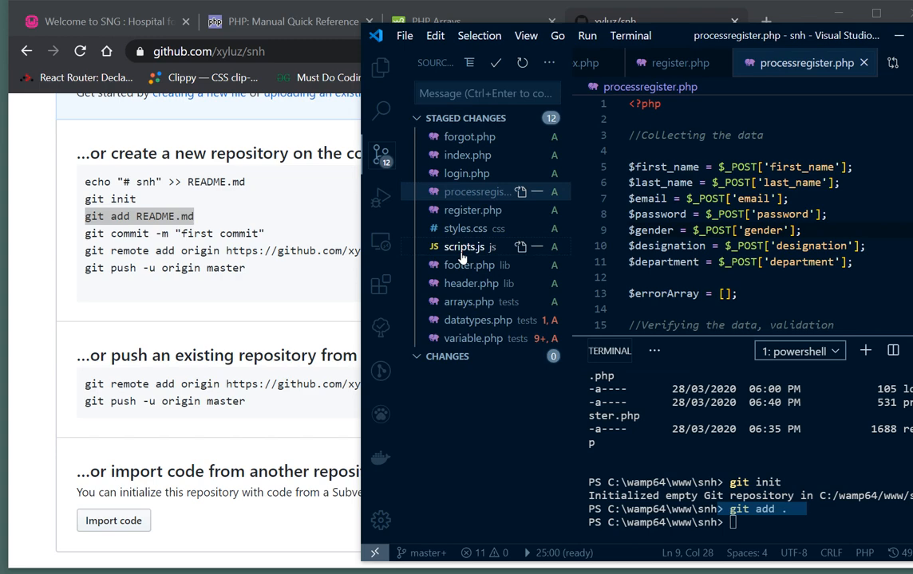
{"action": "mouse_move", "coordinate": [434, 339]}
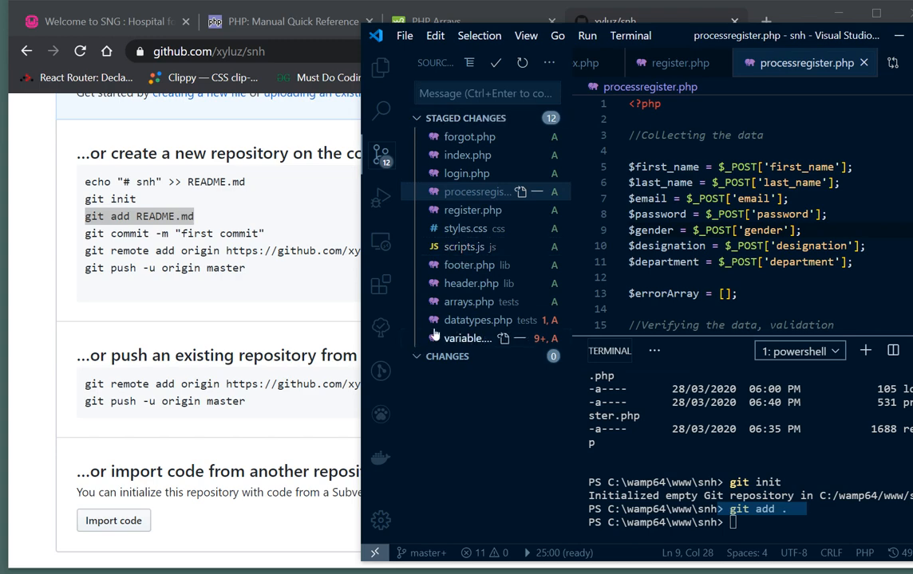
{"action": "mouse_move", "coordinate": [380, 83]}
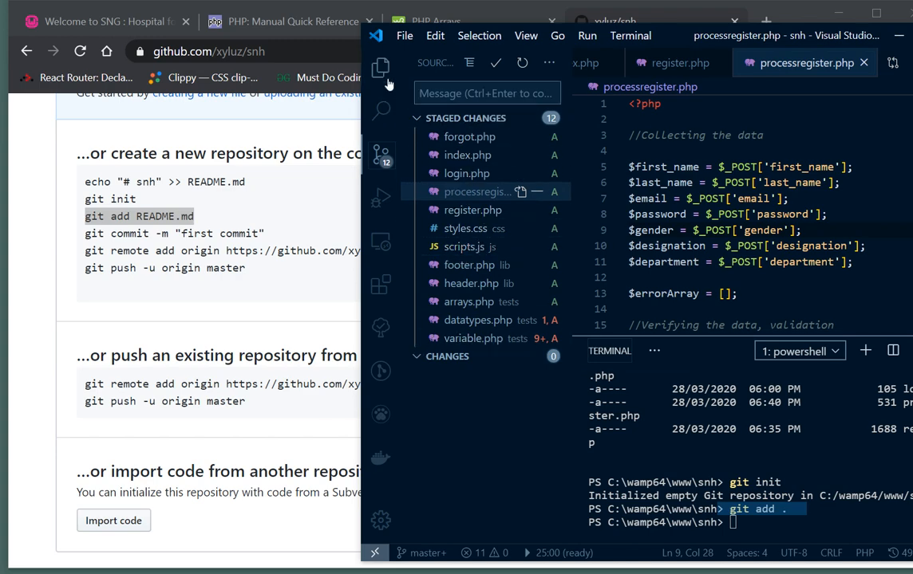
{"action": "left_click", "coordinate": [379, 69]}
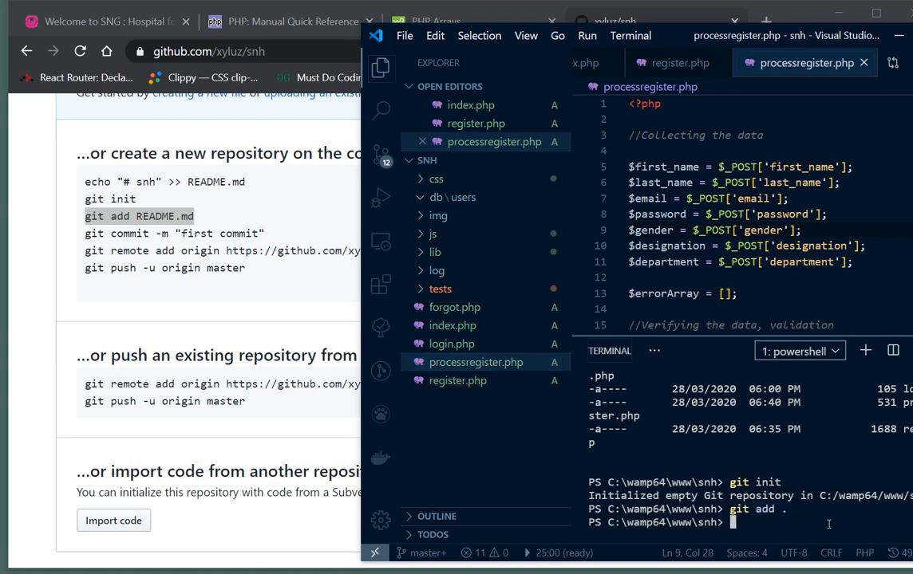
{"action": "type", "text": "git commit"}
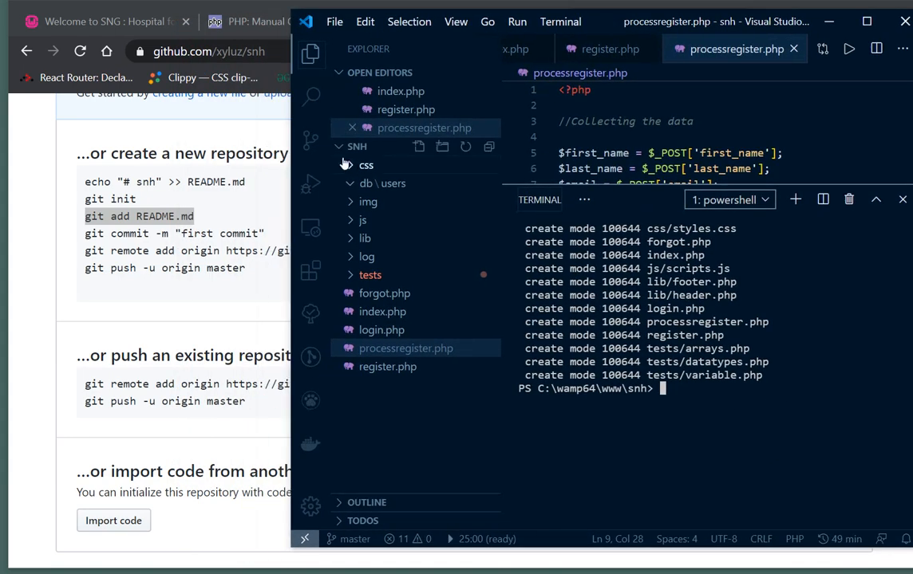
- Enlarge the terminal after committing and return to the GitHub setup commands in Chrome
{"action": "left_click", "coordinate": [311, 53]}
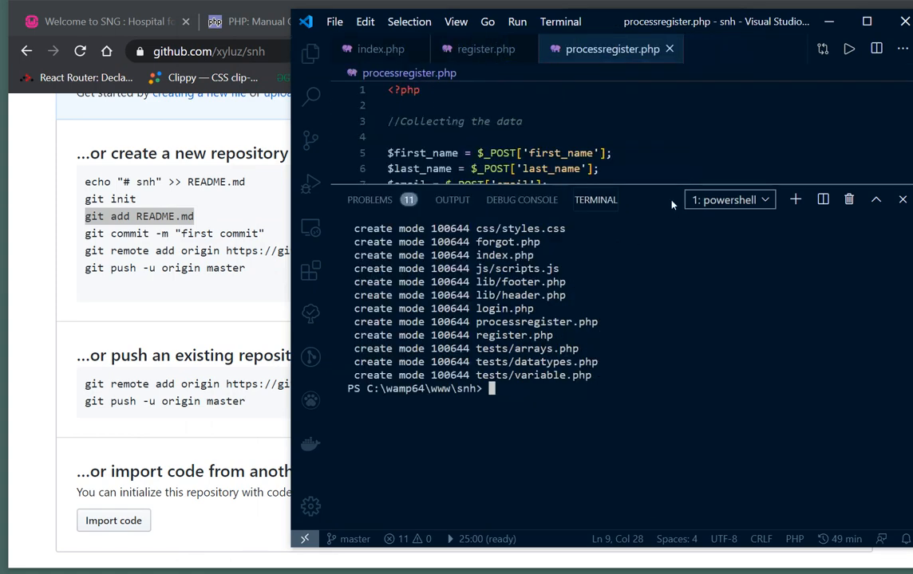
{"action": "left_click", "coordinate": [336, 138]}
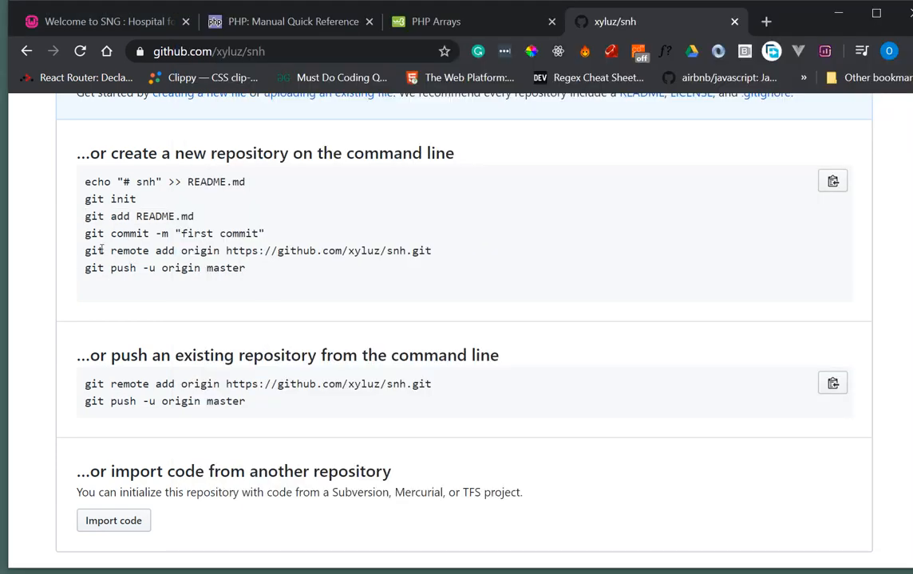
- Add the xyluz/snh remote and run git push -u origin master
{"action": "double_click", "coordinate": [94, 251]}
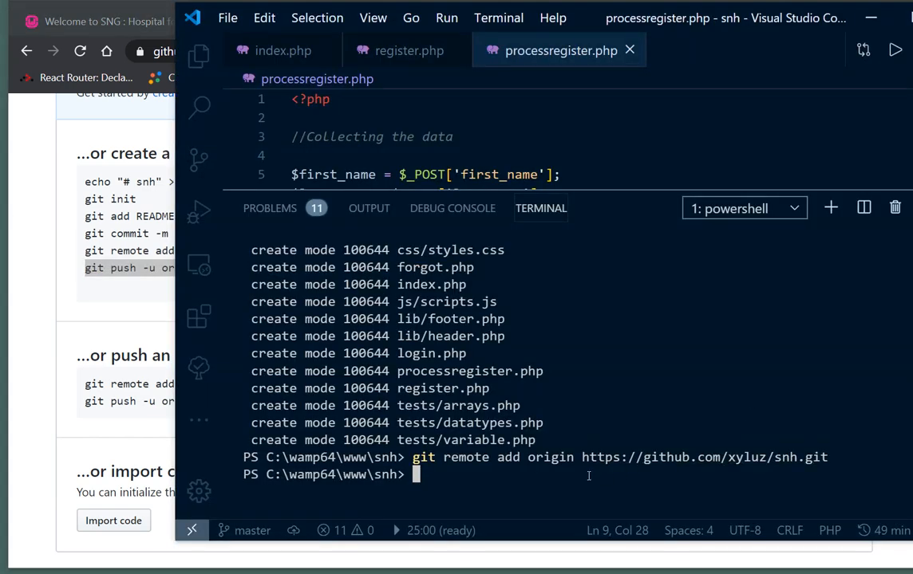
{"action": "type", "text": "git push -u origin master"}
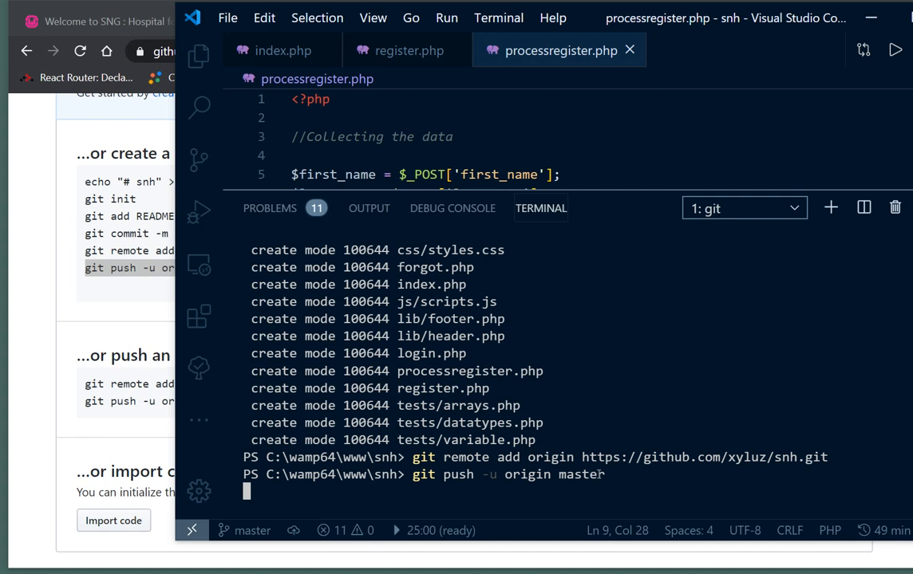
{"action": "mouse_move", "coordinate": [475, 498]}
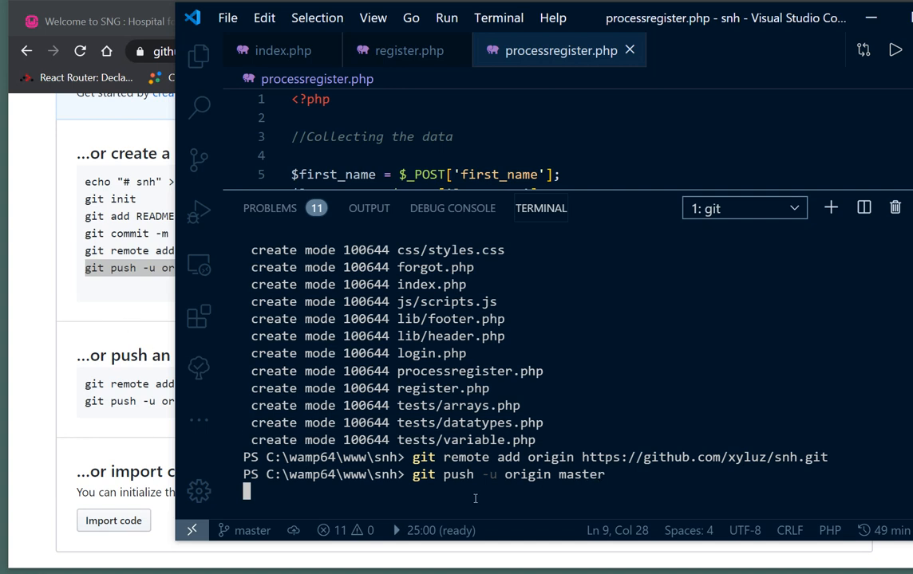
{"action": "mouse_move", "coordinate": [99, 310]}
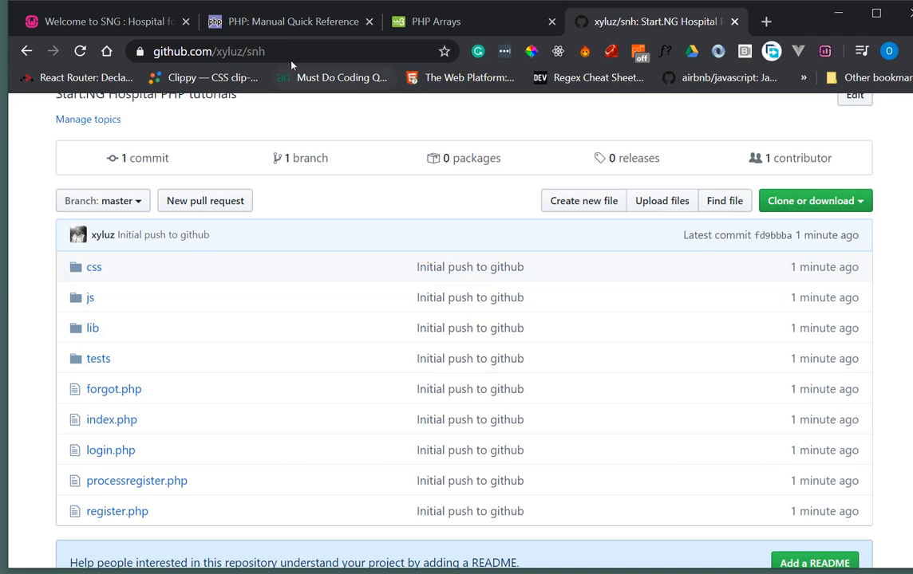
- Check the xyluz/snh repository page now lists the pushed files under 'Initial push to github'
{"action": "left_click", "coordinate": [215, 51]}
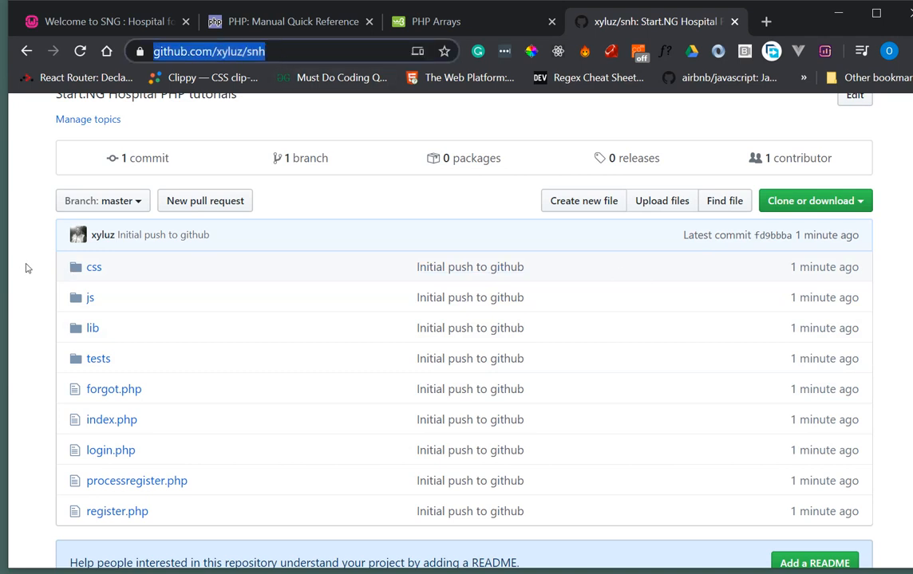
{"action": "scroll", "scroll_direction": "down", "scroll_amount": 3}
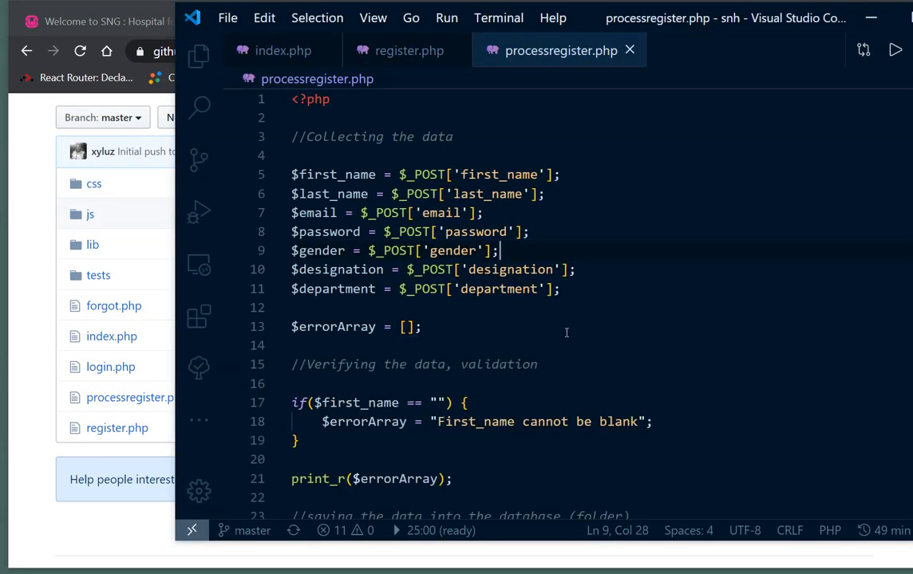
- Duplicate the first_name if-block in processregister.php as a blank last_name check
{"action": "scroll", "scroll_direction": "down", "scroll_amount": 3}
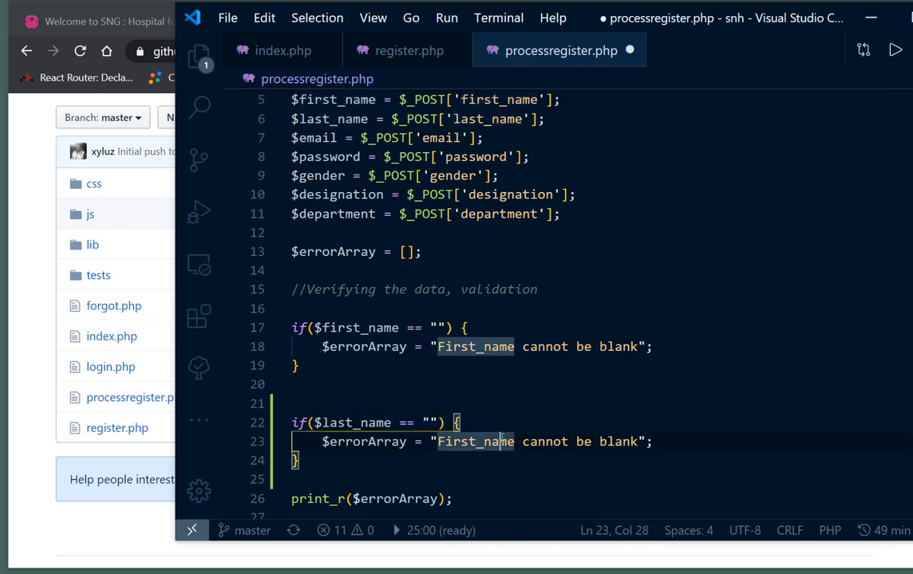
{"action": "type", "text": "last_name"}
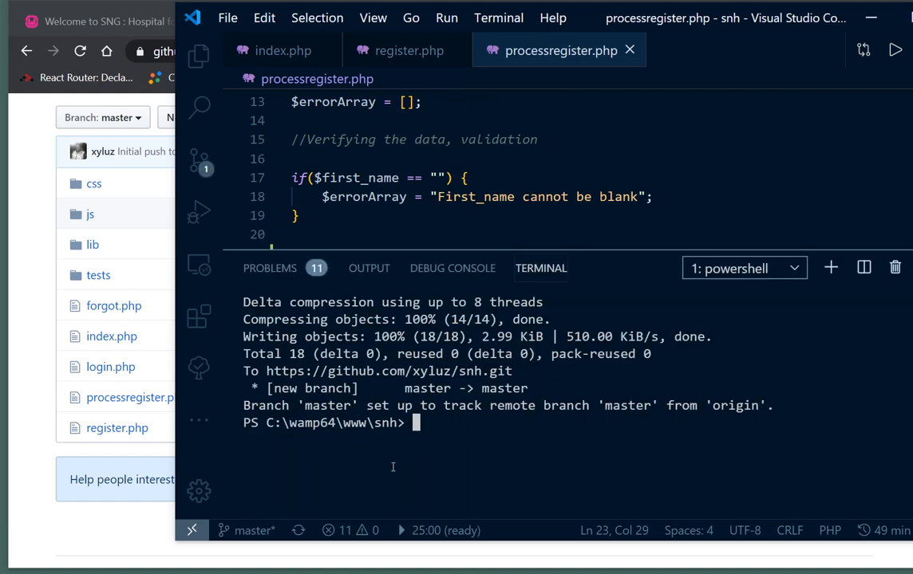
- Stage the change, commit it as "validation for last name", and push to origin master
{"action": "type", "text": "git"}
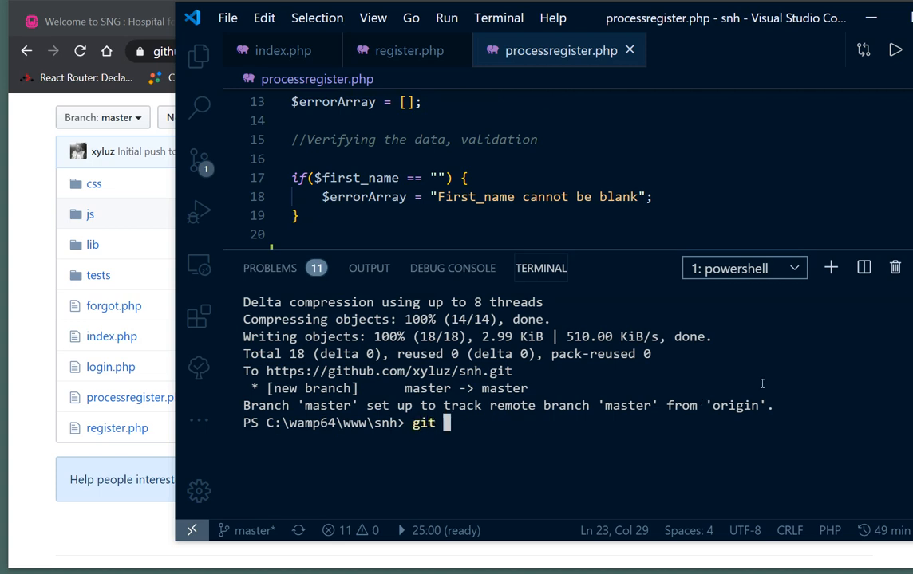
{"action": "type", "text": "add ."}
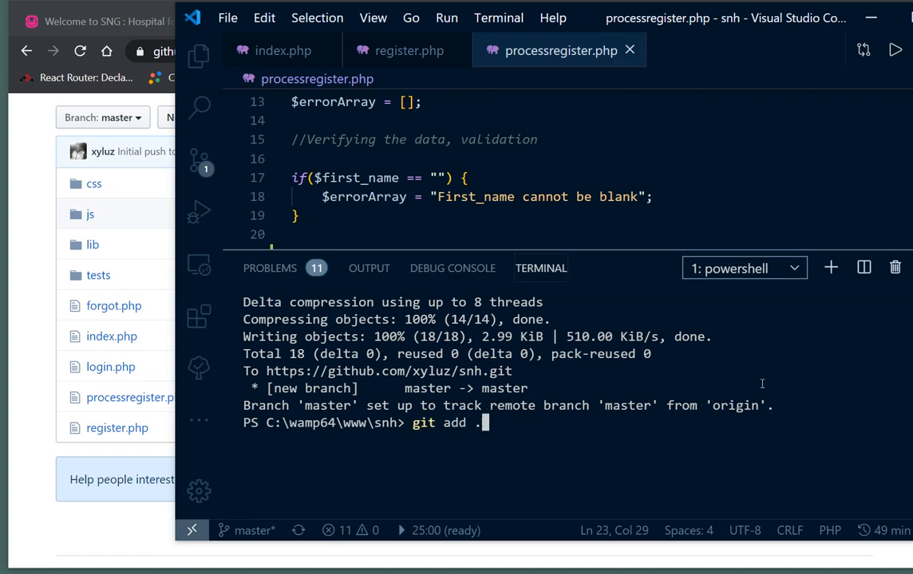
{"action": "mouse_move", "coordinate": [562, 53]}
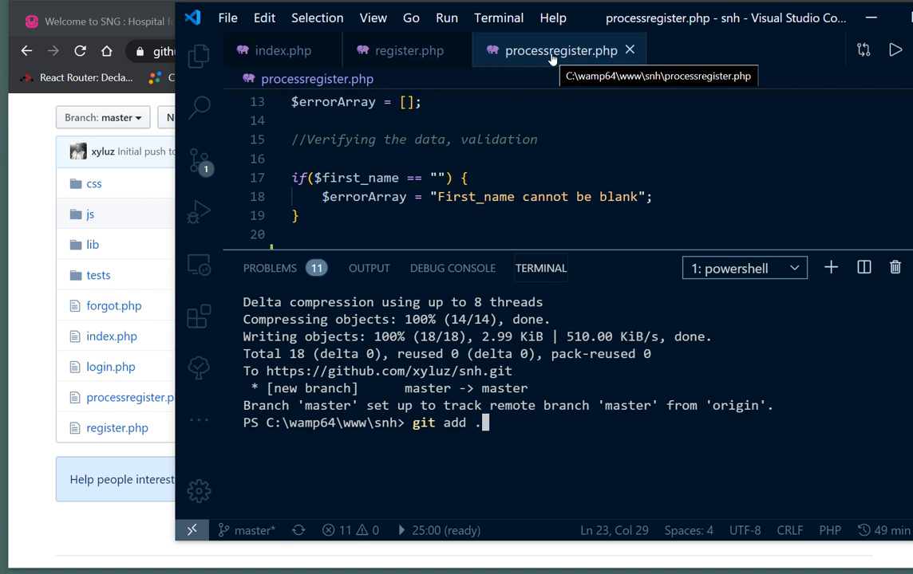
{"action": "mouse_move", "coordinate": [540, 445]}
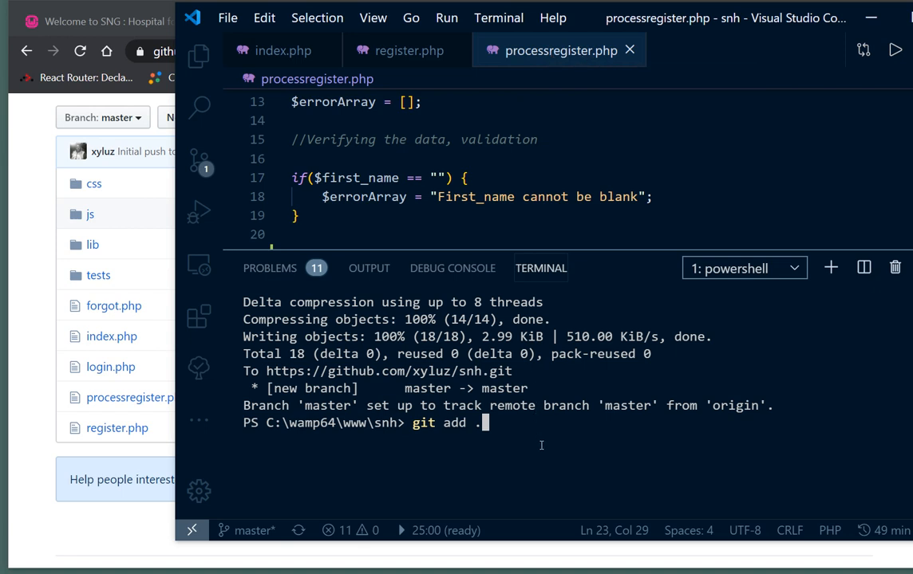
{"action": "key", "text": "Enter"}
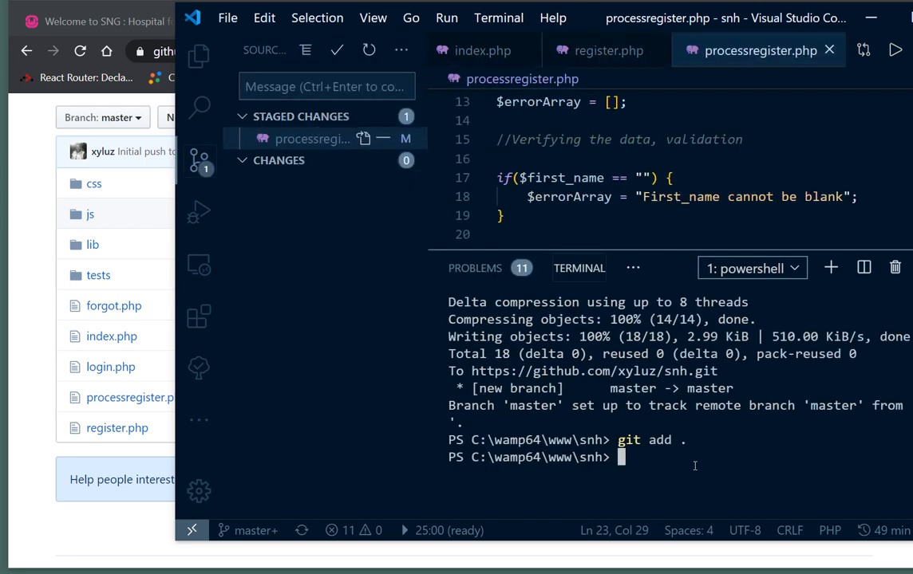
{"action": "type", "text": "git commit -m \"validation for last nam"}
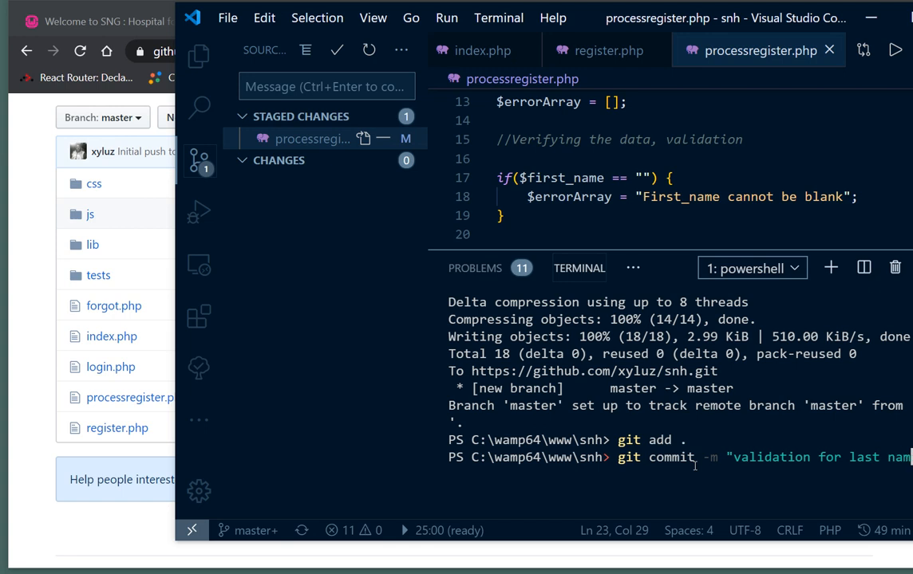
{"action": "key", "text": "Enter"}
{"action": "type", "text": "git push origin maste"}
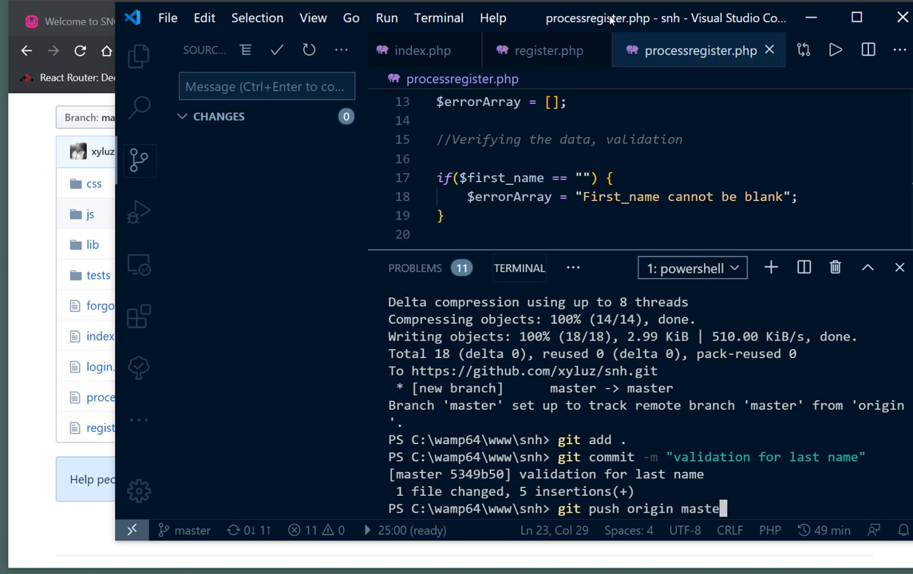
{"action": "key", "text": "Enter"}
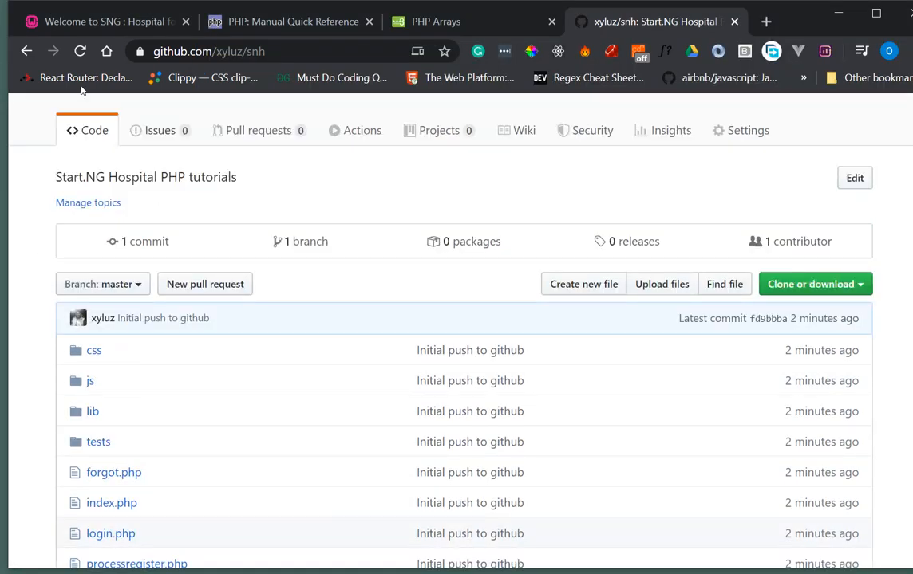
{"action": "mouse_move", "coordinate": [195, 254]}
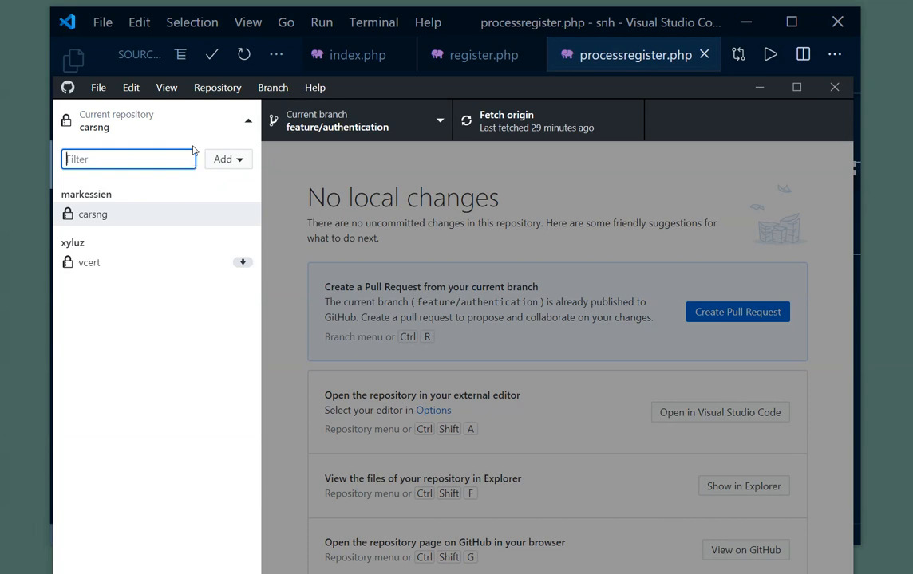
- Add the existing C:\wamp64\www\snh folder as a repository and select snh as current
{"action": "left_click", "coordinate": [227, 159]}
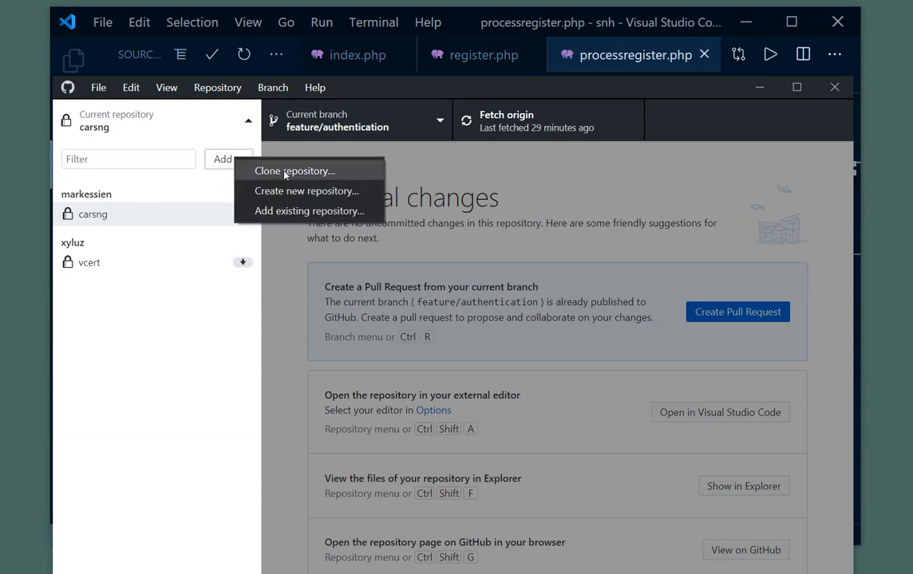
{"action": "left_click", "coordinate": [310, 211]}
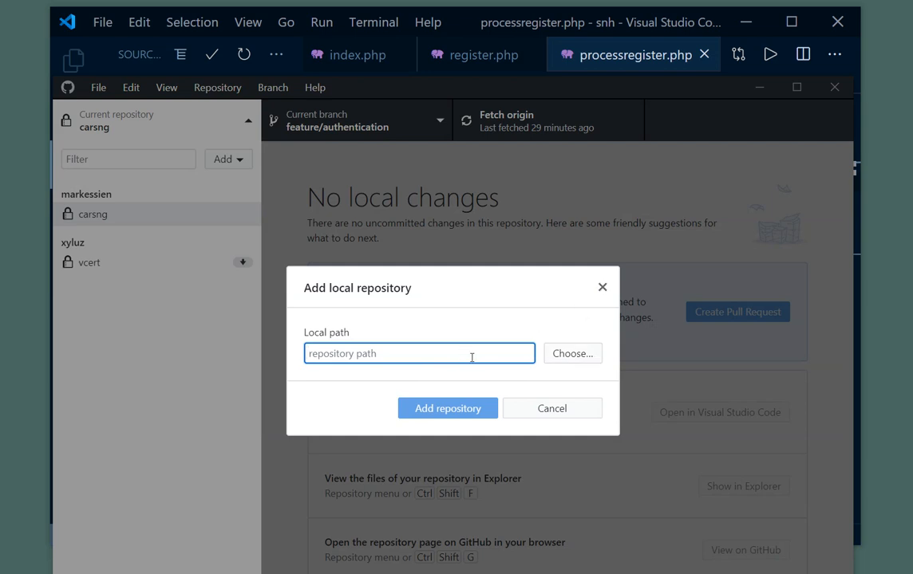
{"action": "left_click", "coordinate": [571, 354]}
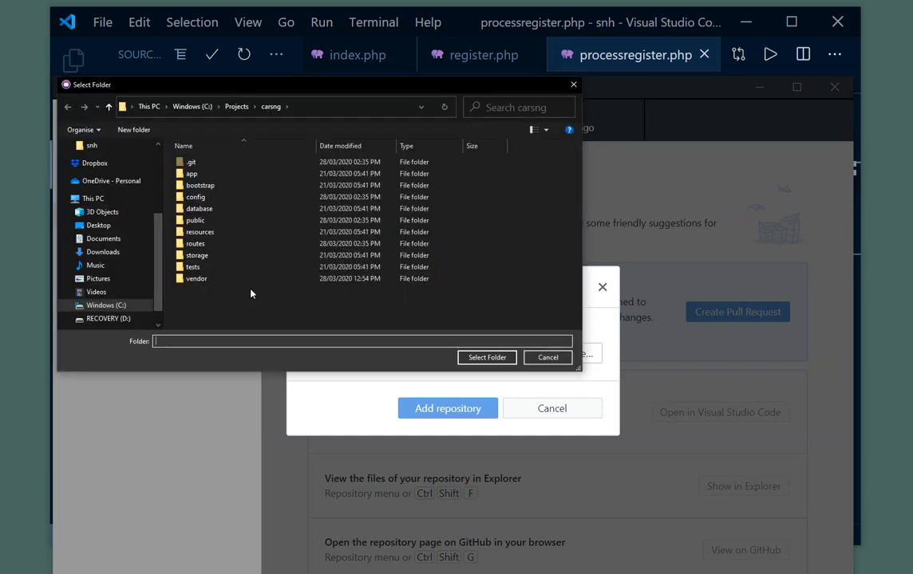
{"action": "mouse_move", "coordinate": [188, 112]}
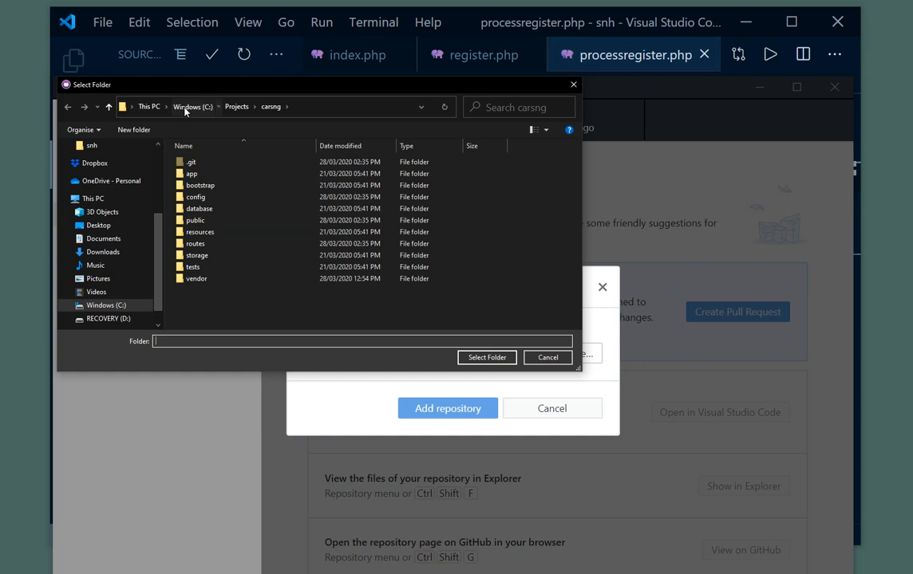
{"action": "left_click", "coordinate": [188, 105]}
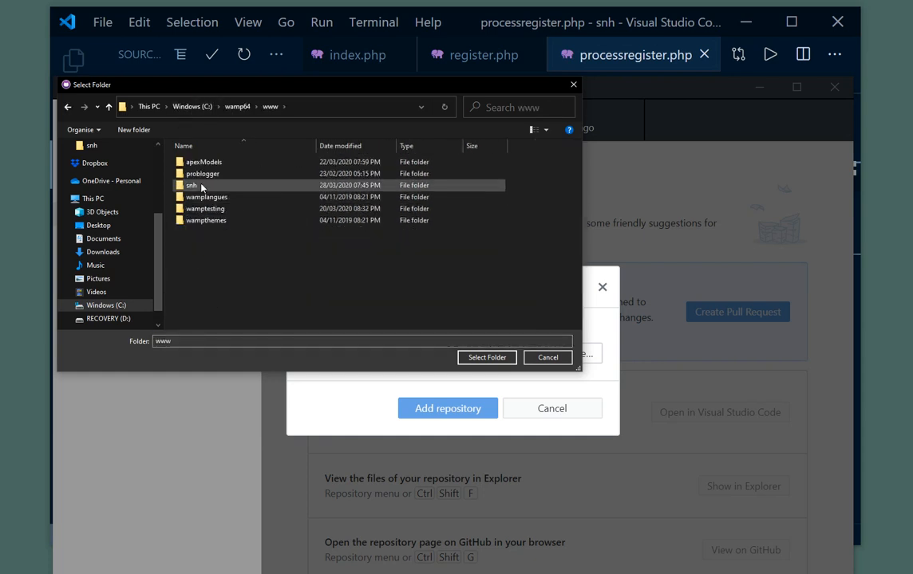
{"action": "left_click", "coordinate": [486, 357]}
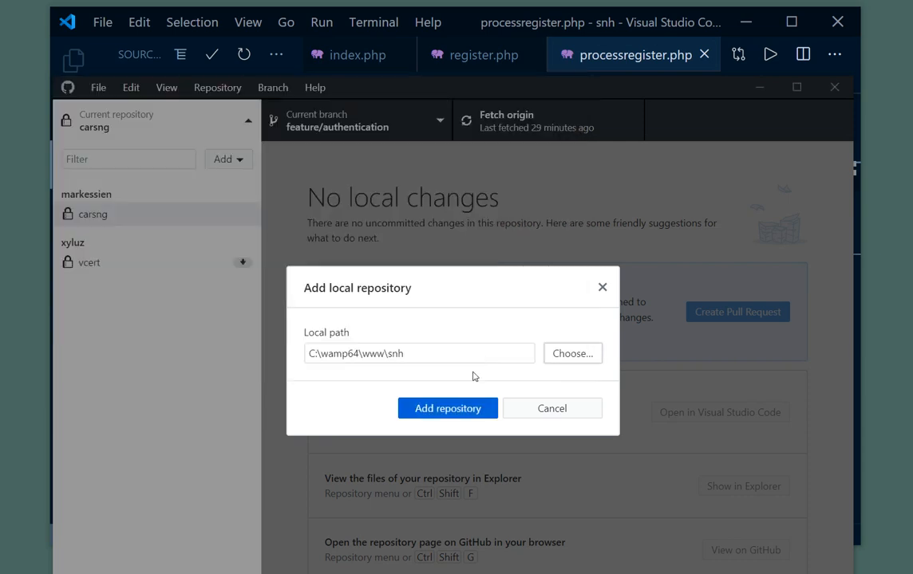
{"action": "left_click", "coordinate": [447, 409]}
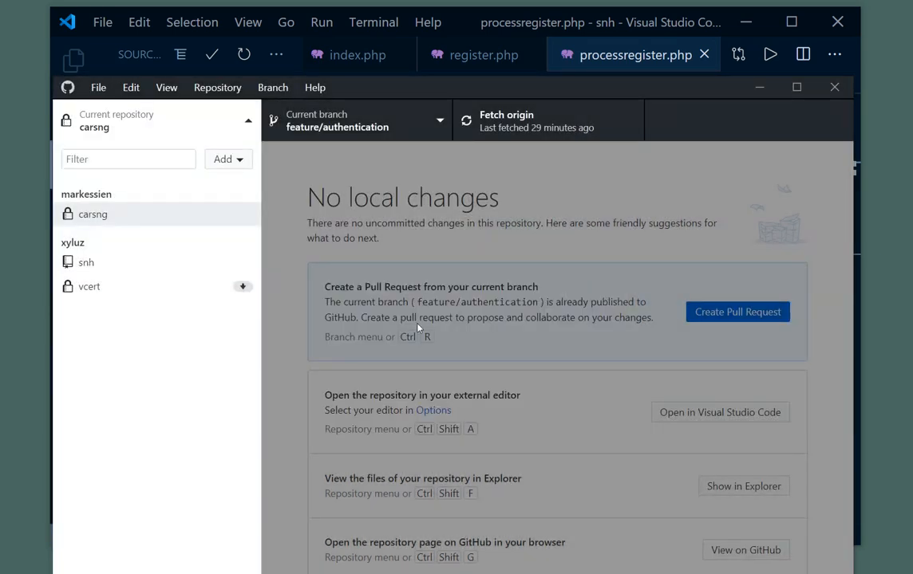
{"action": "left_click", "coordinate": [86, 262]}
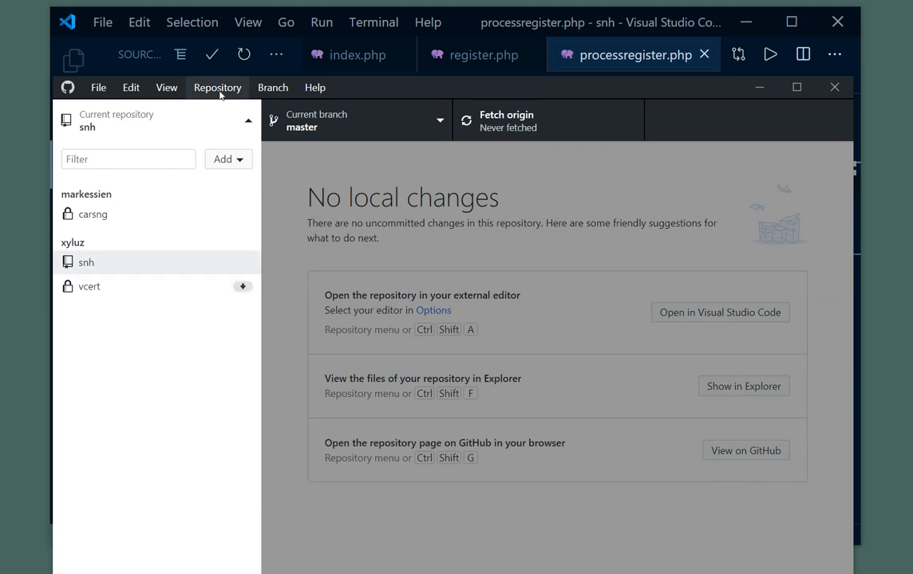
{"action": "left_click", "coordinate": [99, 88]}
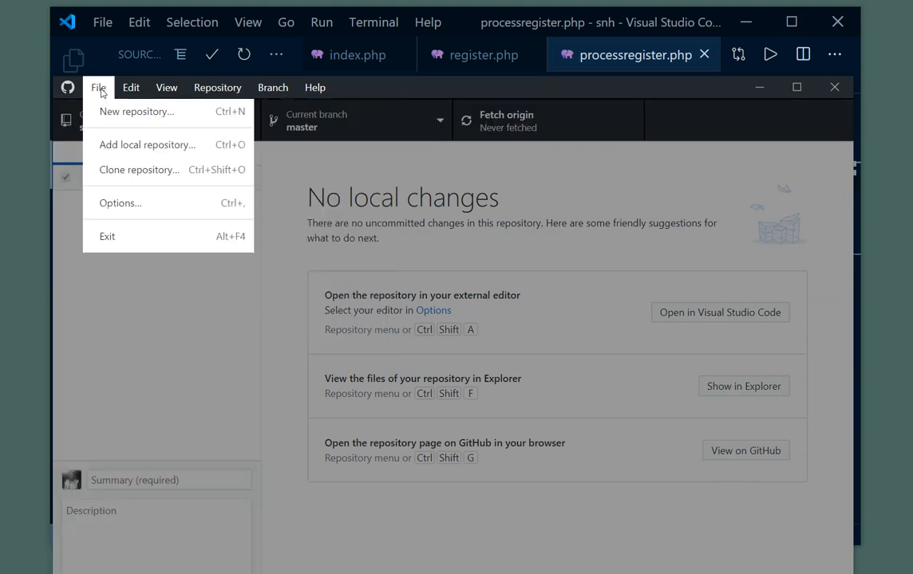
{"action": "mouse_move", "coordinate": [137, 111]}
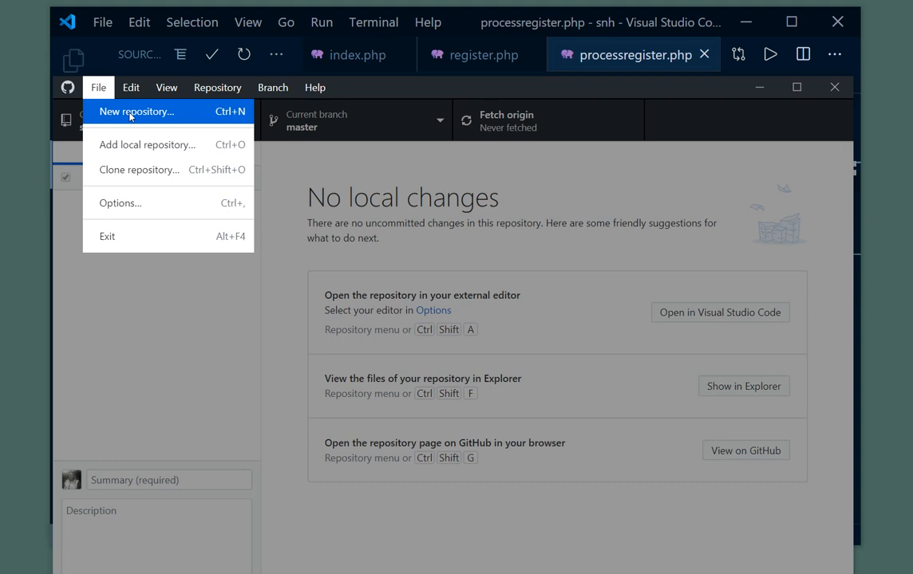
{"action": "left_click", "coordinate": [147, 144]}
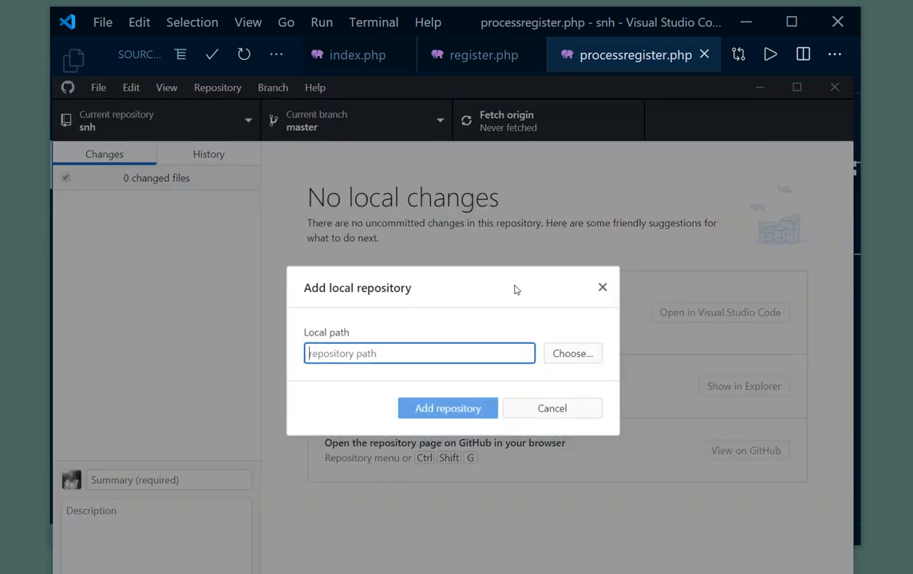
{"action": "left_click", "coordinate": [571, 355]}
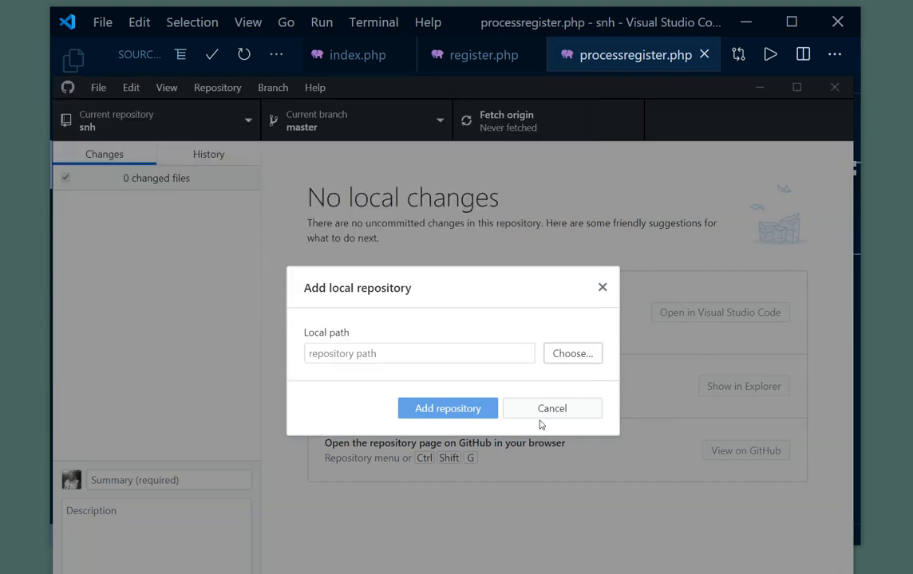
{"action": "left_click", "coordinate": [552, 408]}
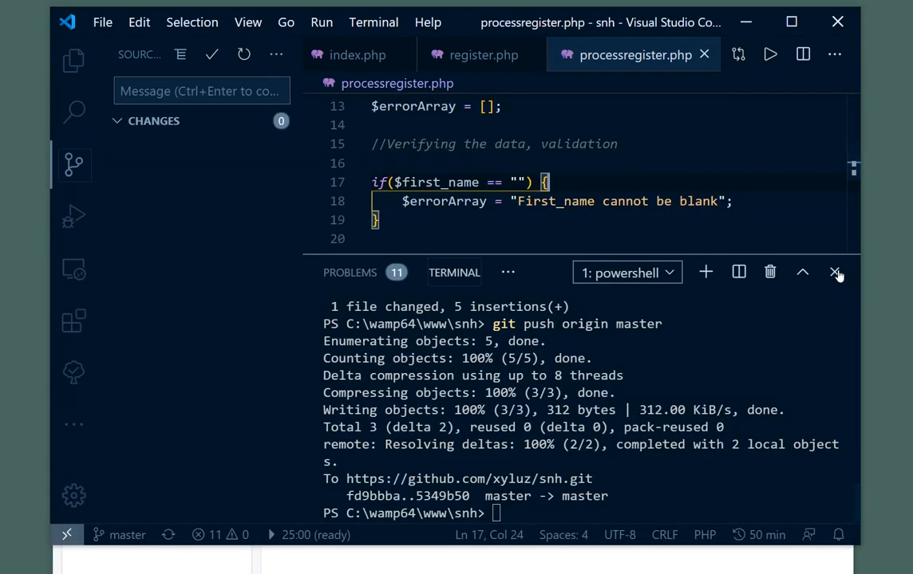
- Hide the terminal panel before adding the blank-email check to processregister.php
{"action": "left_click", "coordinate": [836, 272]}
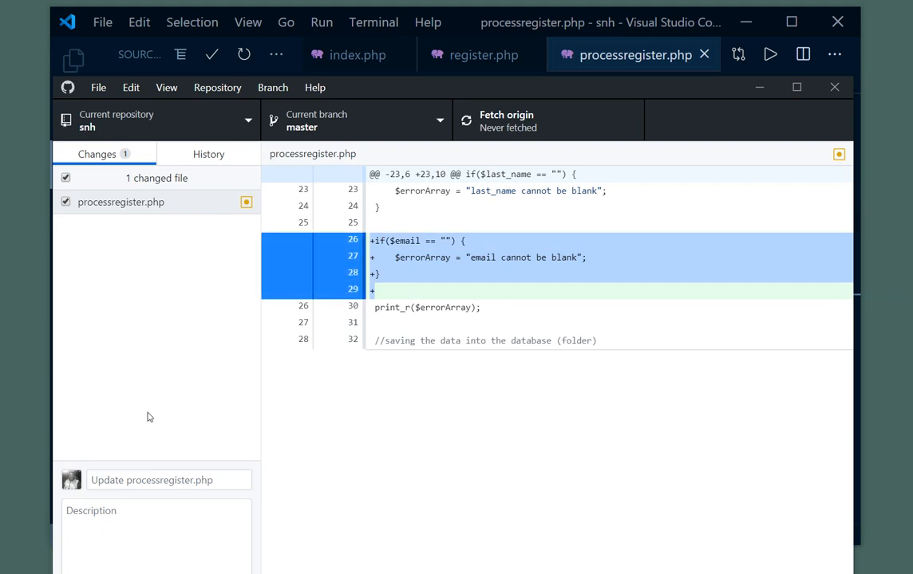
- Commit processregister.php with summary 'Added Email Validation' to master and push to origin
{"action": "left_click", "coordinate": [168, 481]}
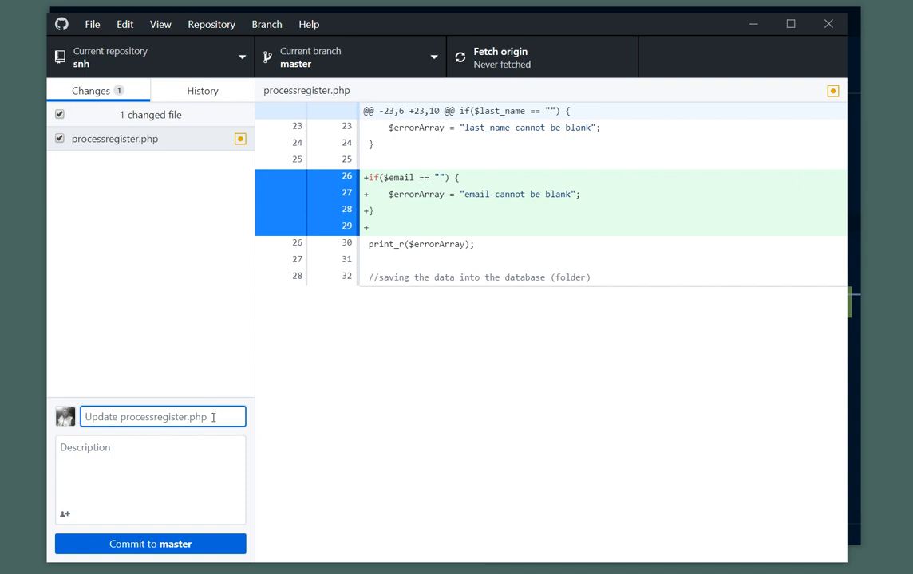
{"action": "type", "text": "Added Email Validation"}
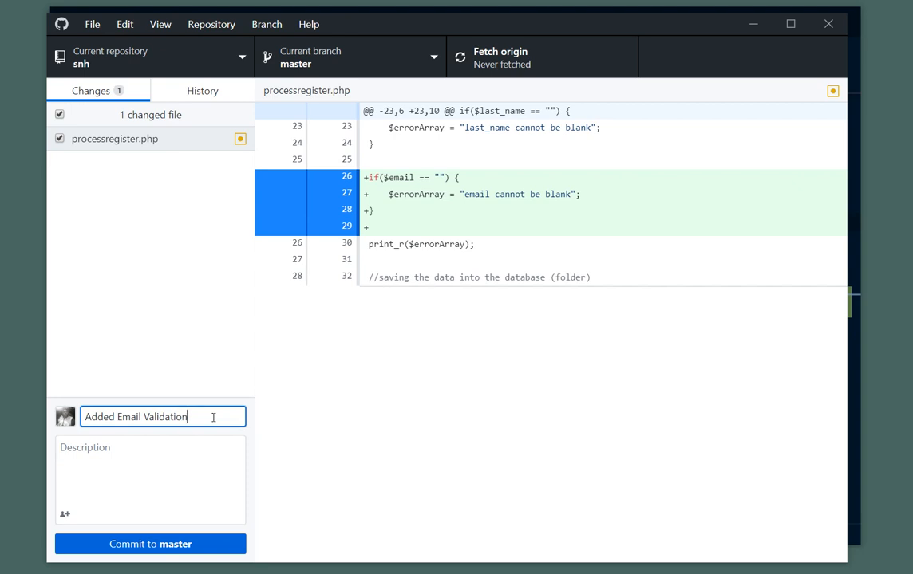
{"action": "mouse_move", "coordinate": [152, 544]}
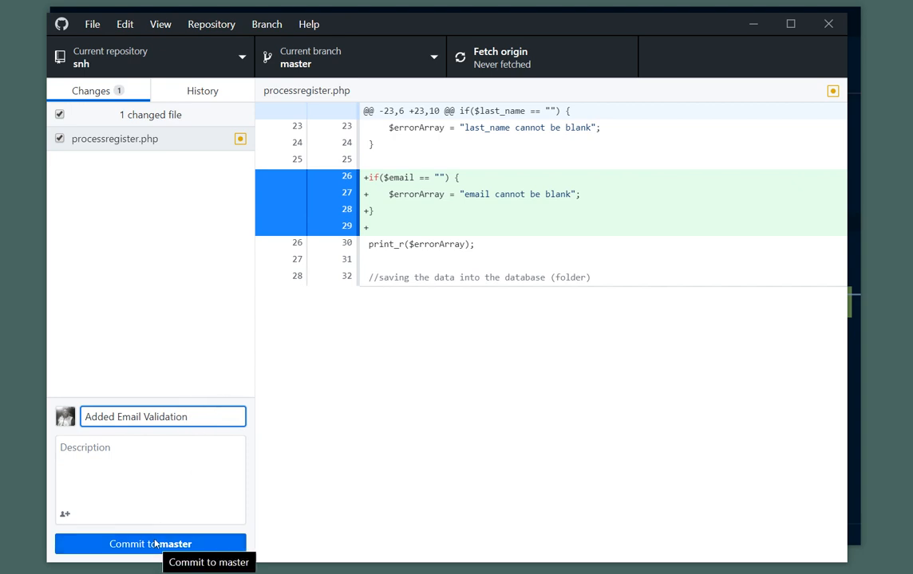
{"action": "left_click", "coordinate": [150, 542]}
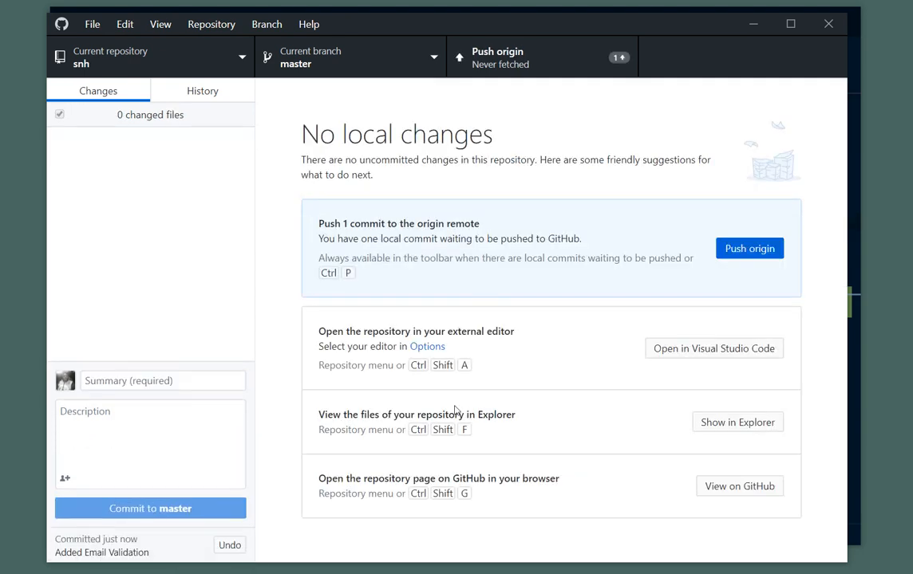
{"action": "mouse_move", "coordinate": [324, 192]}
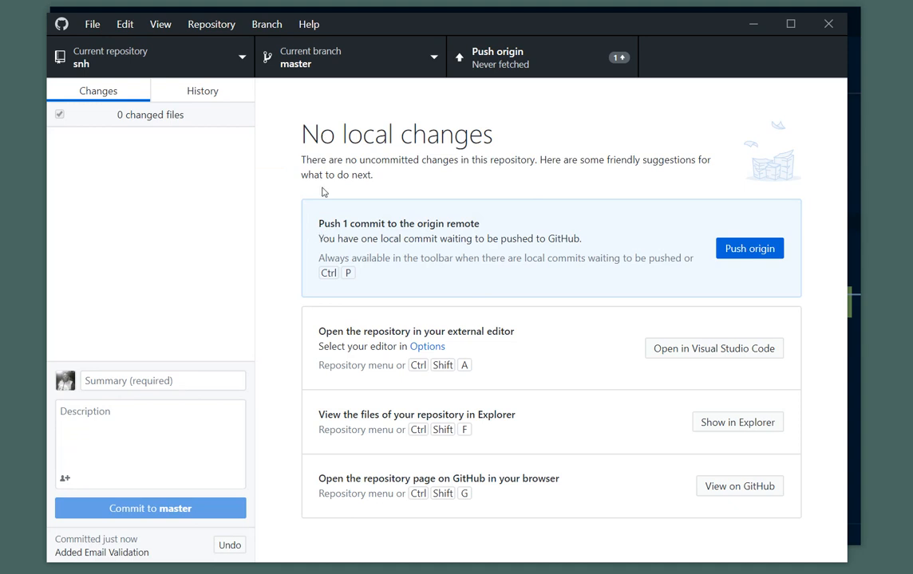
{"action": "left_click", "coordinate": [750, 249]}
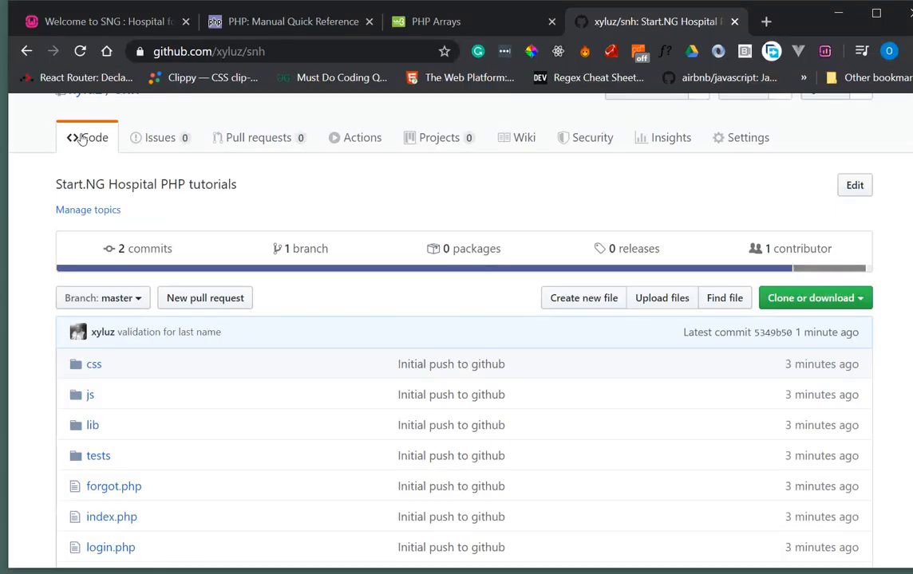
{"action": "mouse_move", "coordinate": [136, 259]}
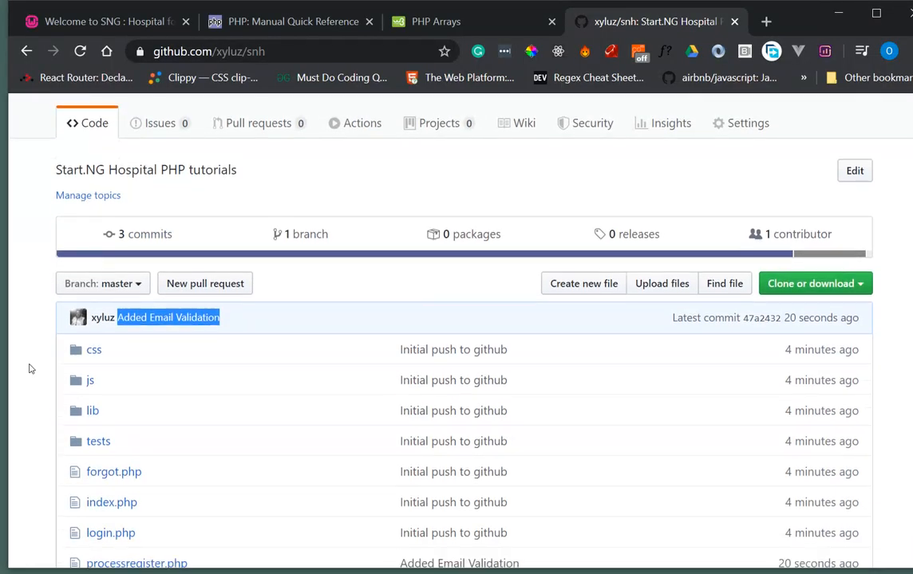
- View the xyluz/snh branches after confirming three commits, latest 'Added Email Validation'
{"action": "left_click", "coordinate": [102, 284]}
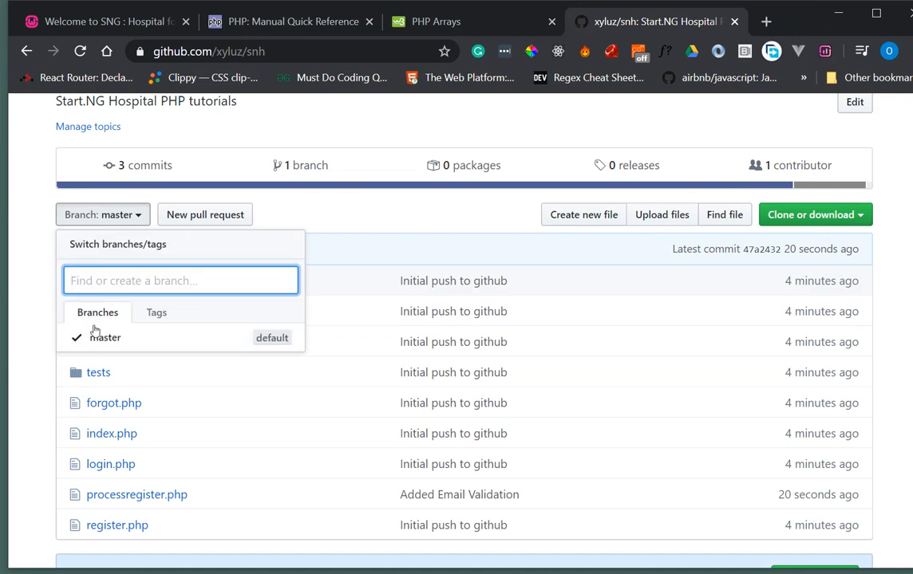